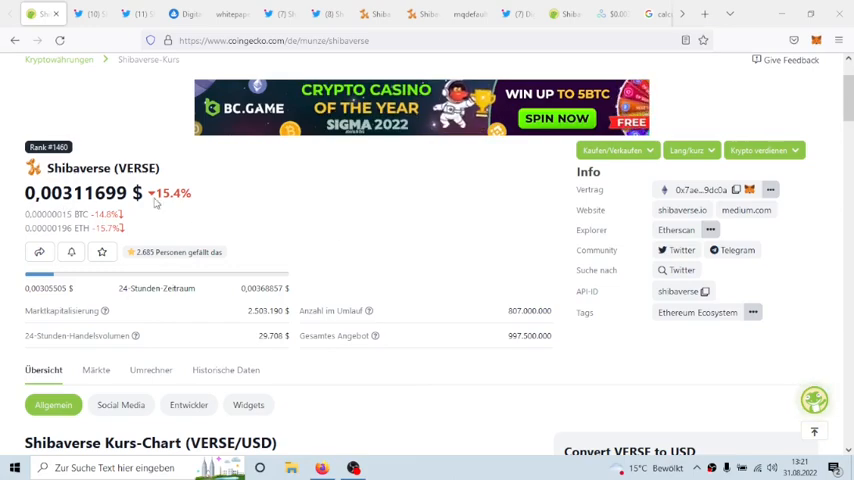
Step: Review the Shibaverse overview, highlighting the 2.503.190 $ market capitalisation figure
{"action": "scroll", "scroll_direction": "down", "scroll_amount": 3}
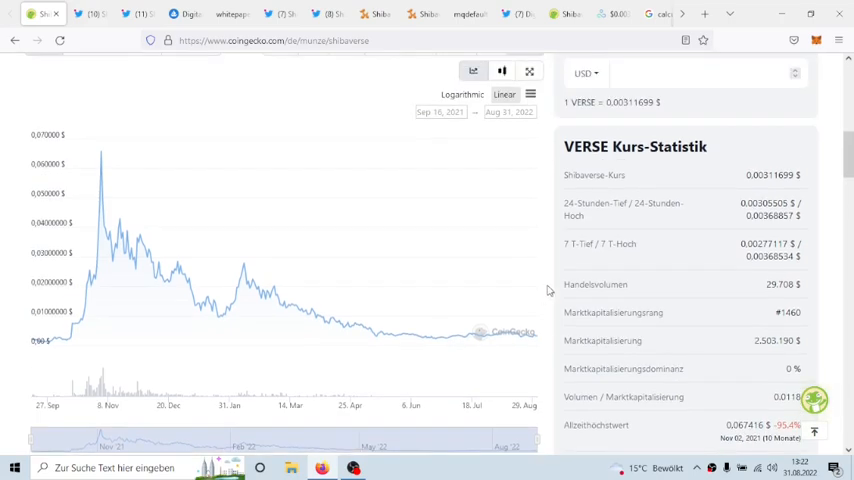
{"action": "scroll", "scroll_direction": "up", "scroll_amount": 3}
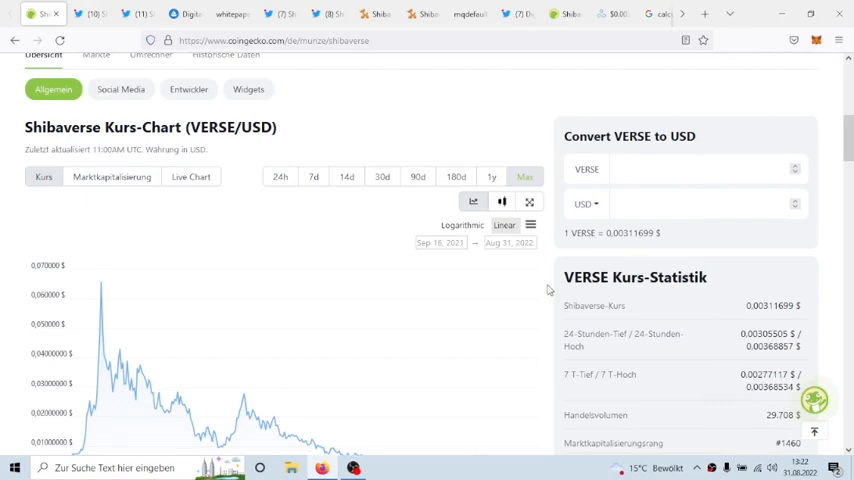
{"action": "scroll", "scroll_direction": "up", "scroll_amount": 3}
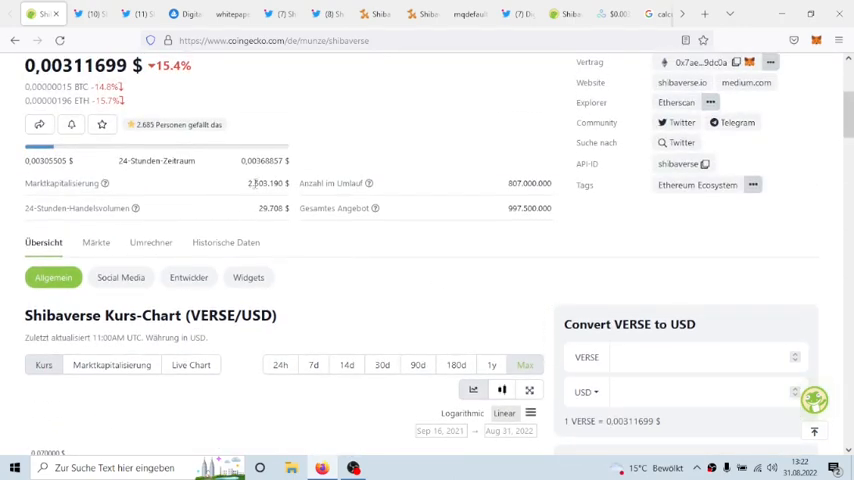
{"action": "double_click", "coordinate": [264, 183]}
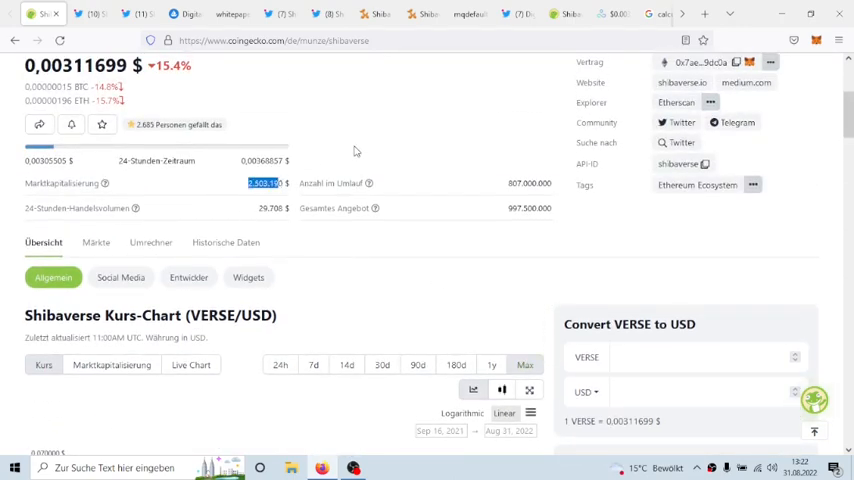
{"action": "mouse_move", "coordinate": [418, 238]}
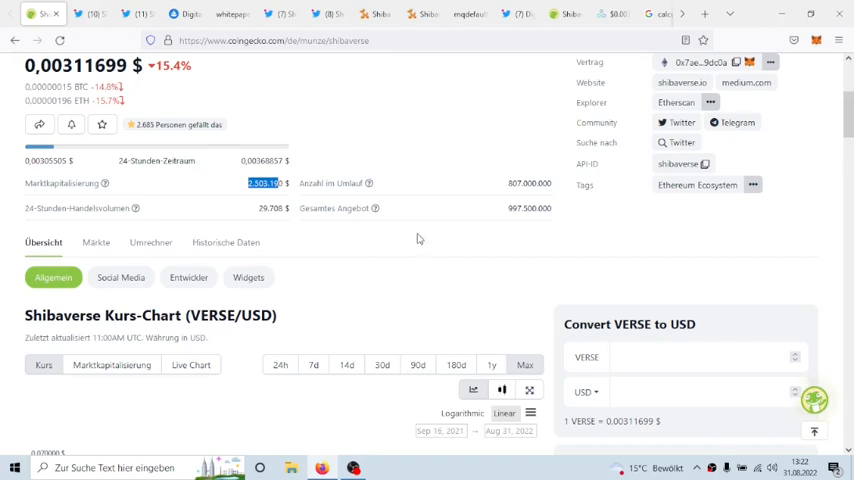
{"action": "scroll", "scroll_direction": "down", "scroll_amount": 3}
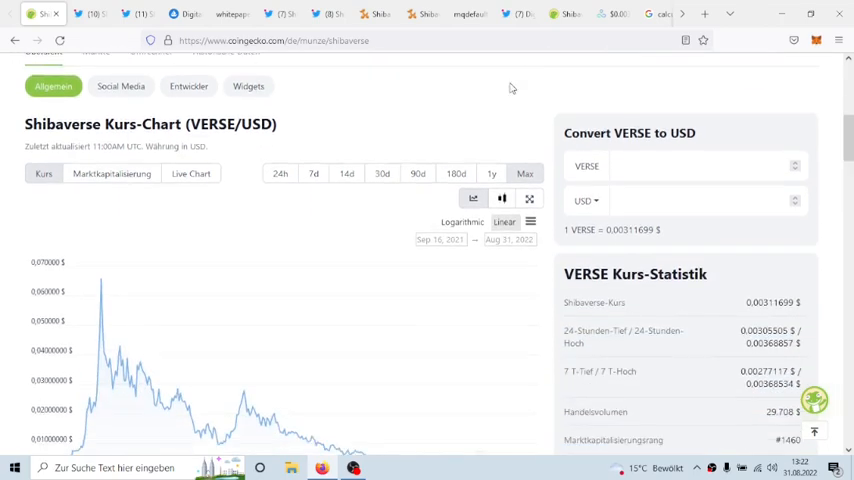
{"action": "scroll", "scroll_direction": "down", "scroll_amount": 3}
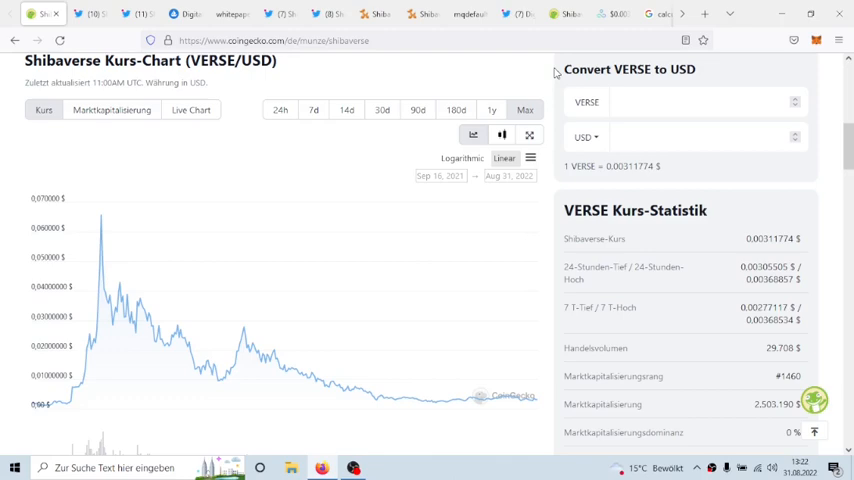
{"action": "scroll", "scroll_direction": "down", "scroll_amount": 3}
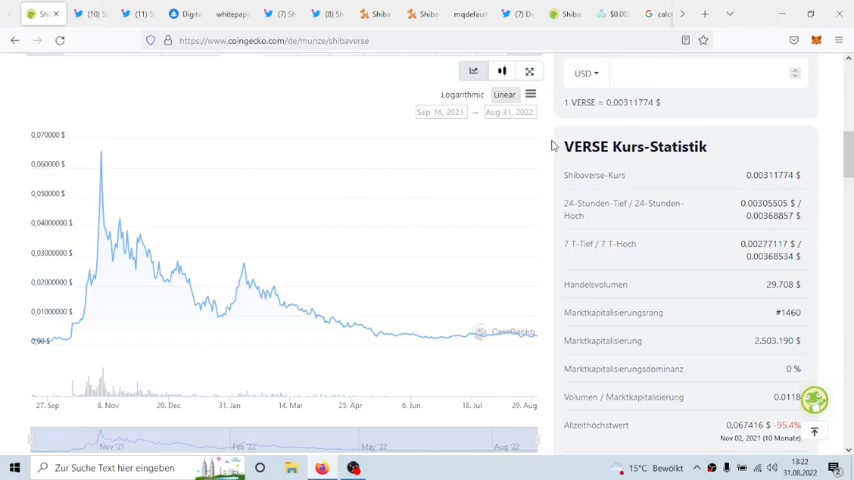
{"action": "mouse_move", "coordinate": [553, 152]}
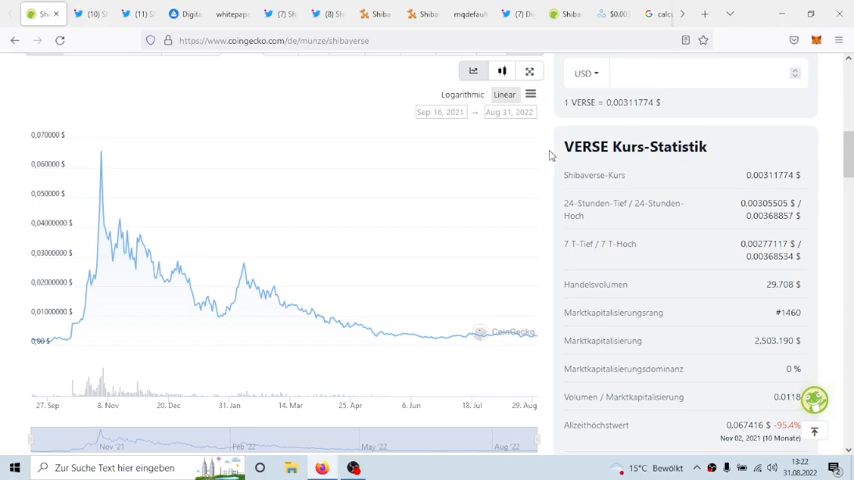
{"action": "scroll", "scroll_direction": "up", "scroll_amount": 3}
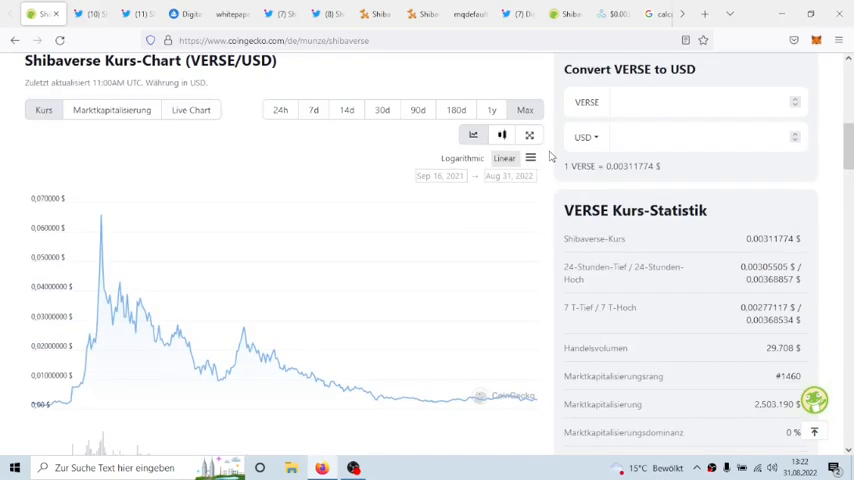
{"action": "mouse_move", "coordinate": [551, 157]}
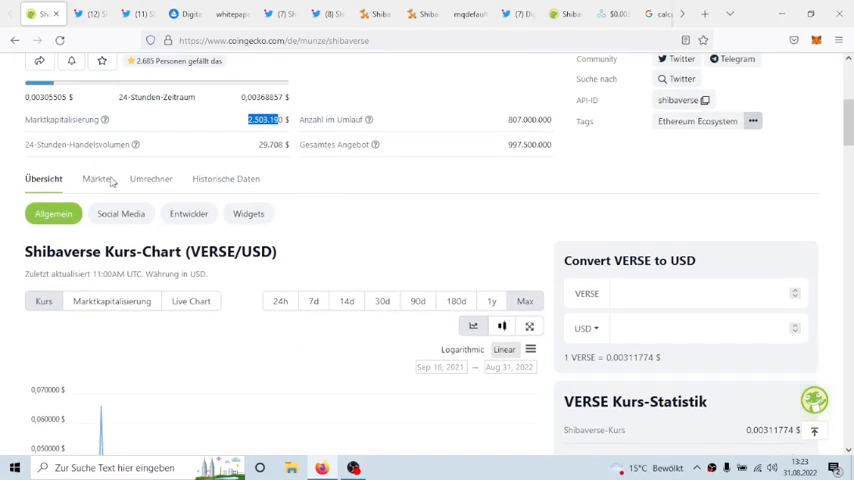
Step: Show the Shibaverse-Märkte table listing Shibaswap, Sushiswap (Polygon POS) and Uniswap (v2)
{"action": "left_click", "coordinate": [97, 178]}
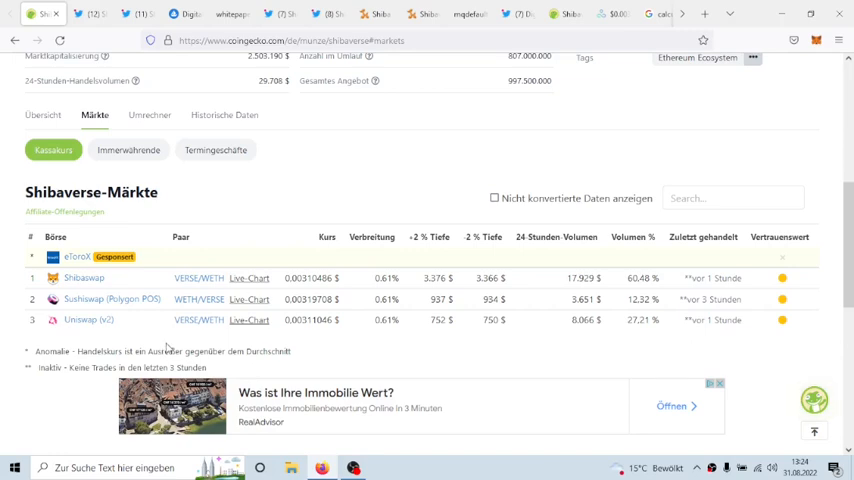
{"action": "mouse_move", "coordinate": [192, 349]}
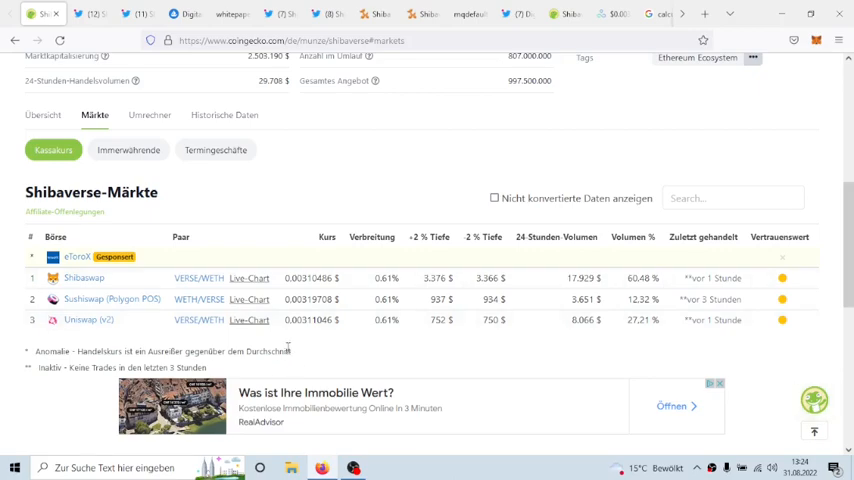
{"action": "scroll", "scroll_direction": "up", "scroll_amount": 3}
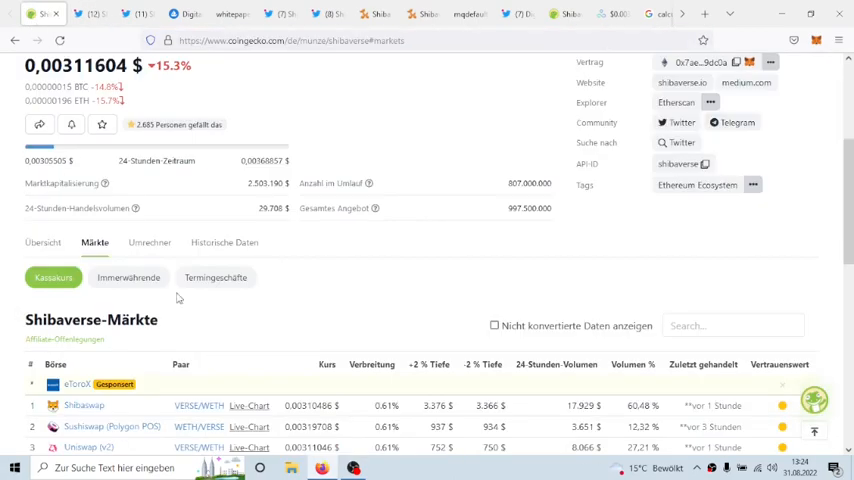
{"action": "scroll", "scroll_direction": "down", "scroll_amount": 3}
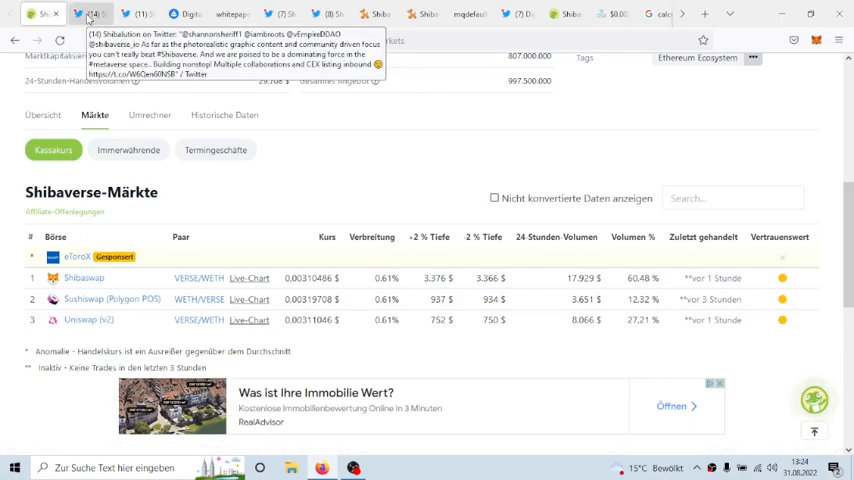
Step: Switch to the shibaverse_io tweet with the FriendShip Square 4C Train Station video
{"action": "left_click", "coordinate": [127, 14]}
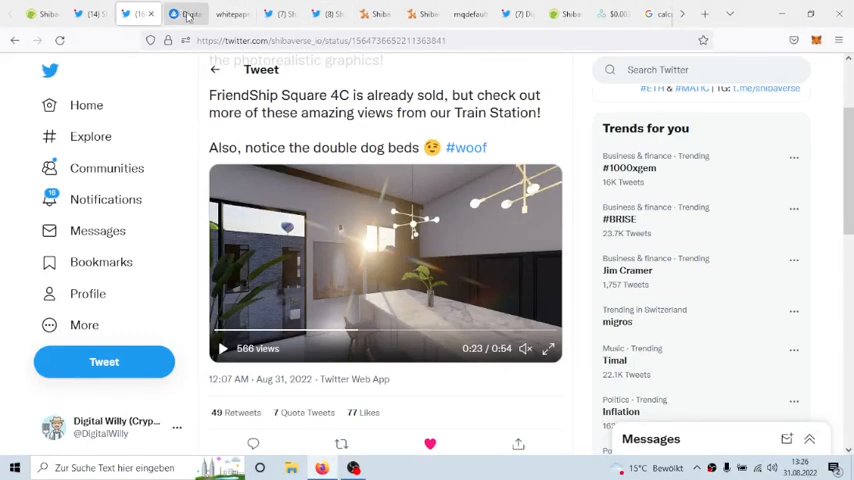
Step: Browse the Digital-Farmland creator's farm plot NFTs in the OpenSea Created grid
{"action": "left_click", "coordinate": [185, 14]}
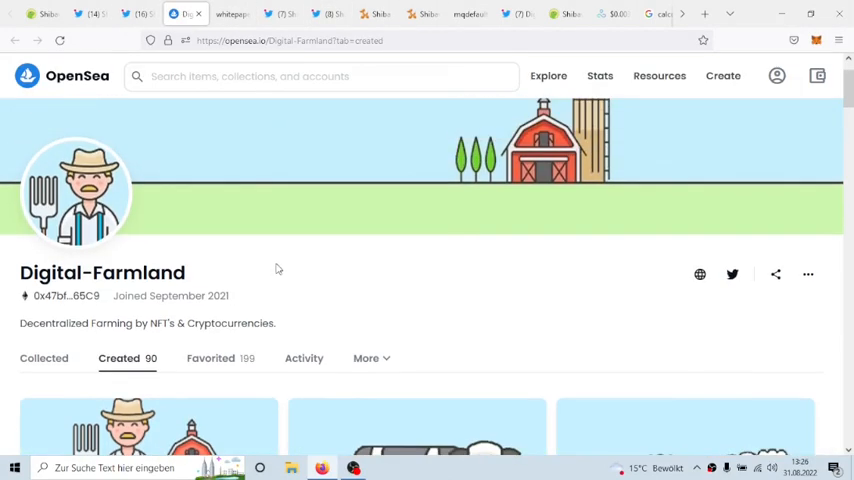
{"action": "scroll", "scroll_direction": "down", "scroll_amount": 3}
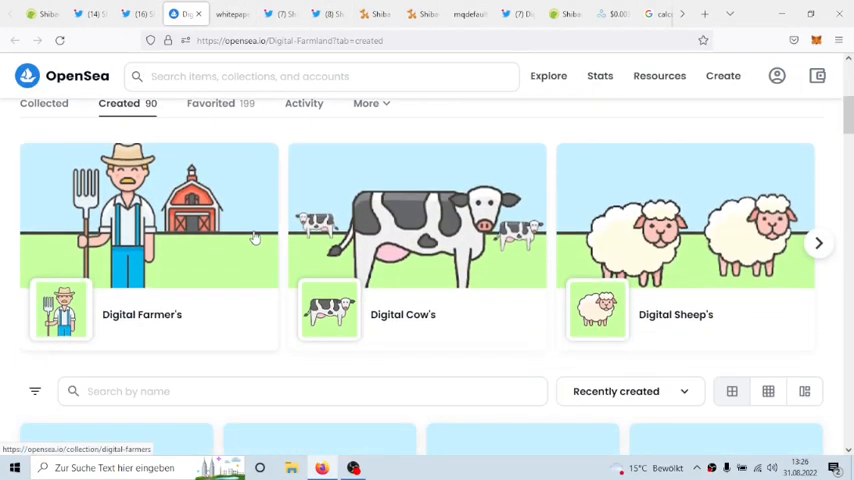
{"action": "scroll", "scroll_direction": "down", "scroll_amount": 3}
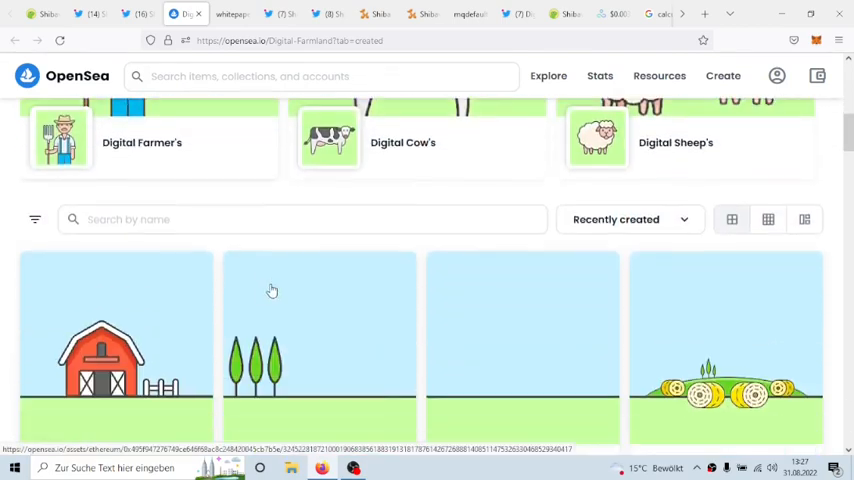
{"action": "scroll", "scroll_direction": "down", "scroll_amount": 3}
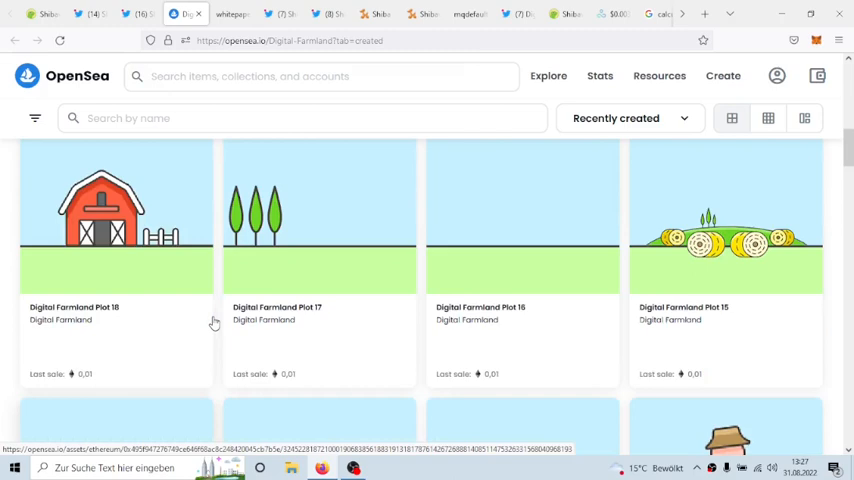
{"action": "scroll", "scroll_direction": "down", "scroll_amount": 3}
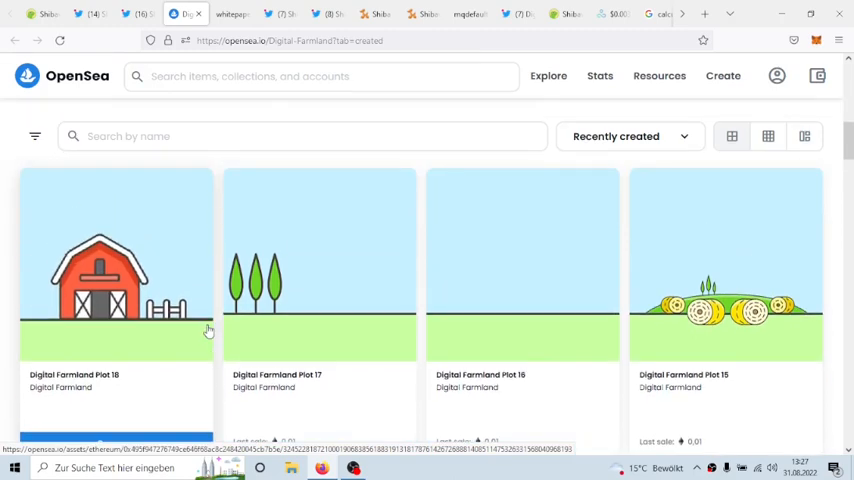
{"action": "scroll", "scroll_direction": "down", "scroll_amount": 3}
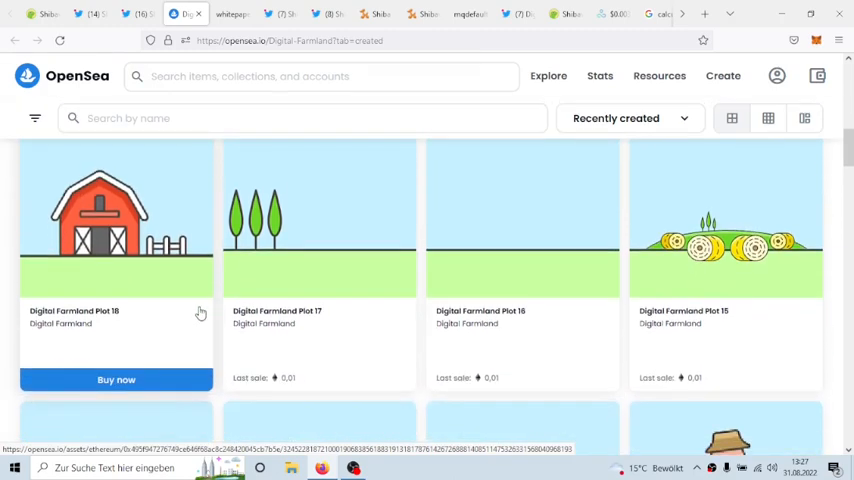
{"action": "scroll", "scroll_direction": "down", "scroll_amount": 3}
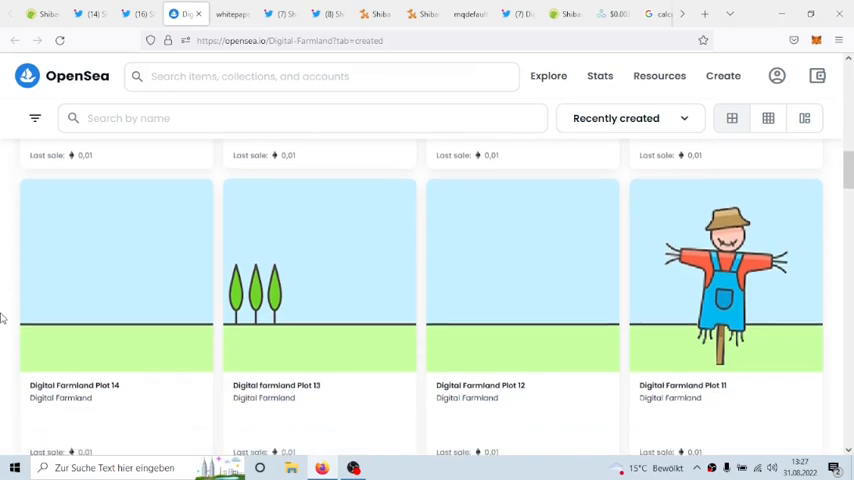
Step: Continue through the animal NFTs, return to the FriendShip Square 4C tweet, then the whitepaper PDF
{"action": "scroll", "scroll_direction": "down", "scroll_amount": 3}
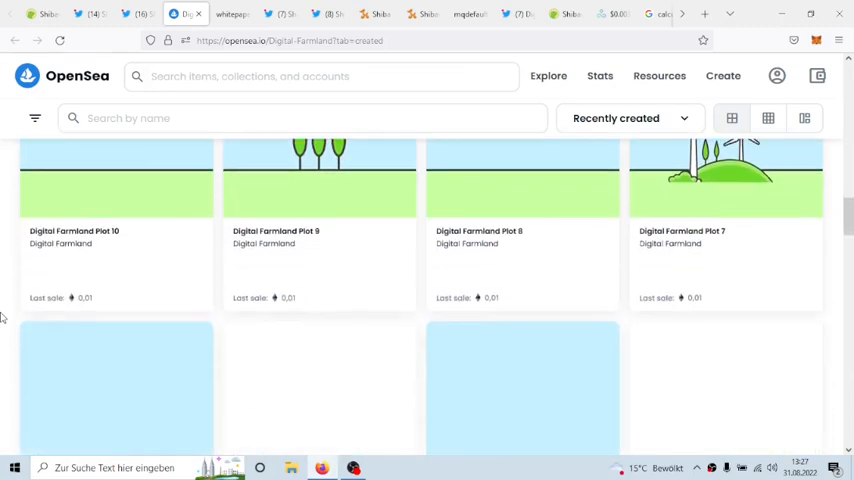
{"action": "scroll", "scroll_direction": "down", "scroll_amount": 3}
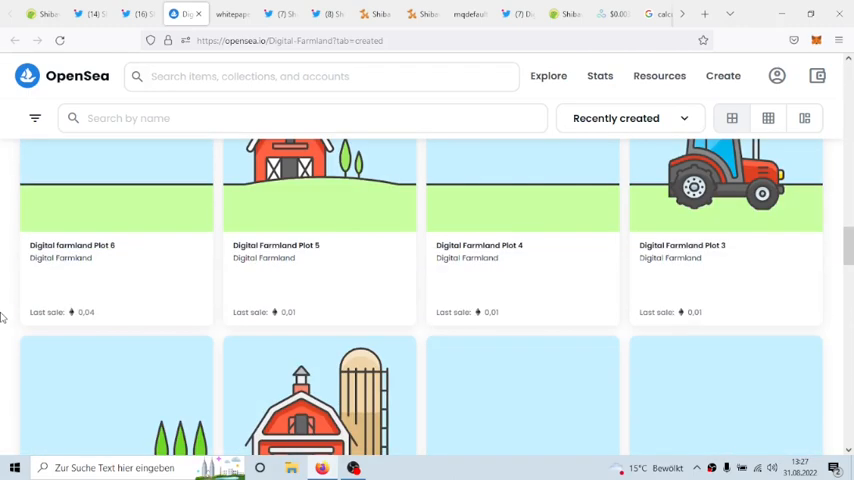
{"action": "scroll", "scroll_direction": "down", "scroll_amount": 3}
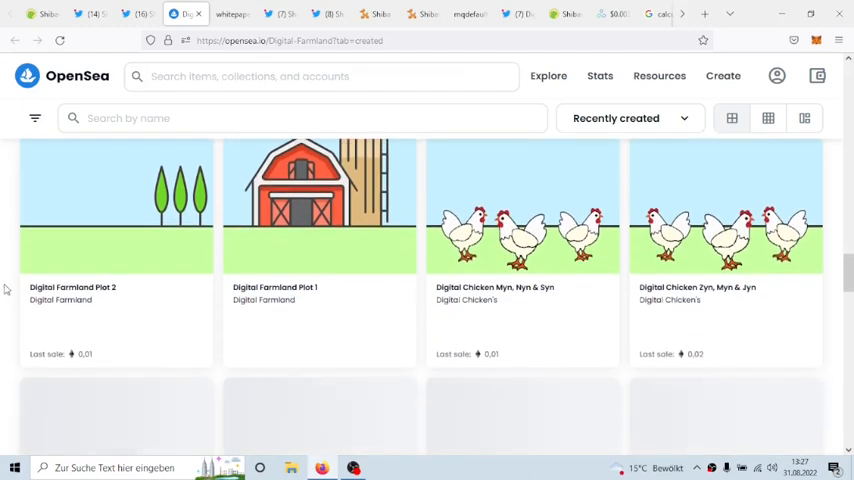
{"action": "scroll", "scroll_direction": "down", "scroll_amount": 3}
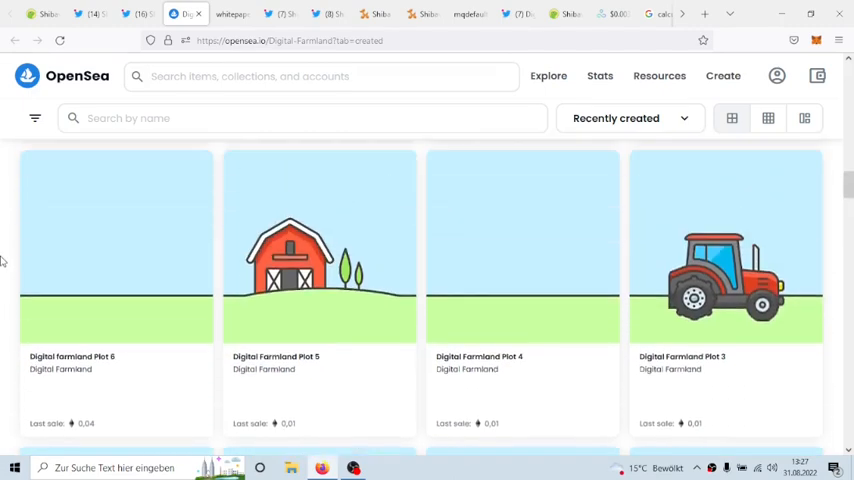
{"action": "scroll", "scroll_direction": "down", "scroll_amount": 3}
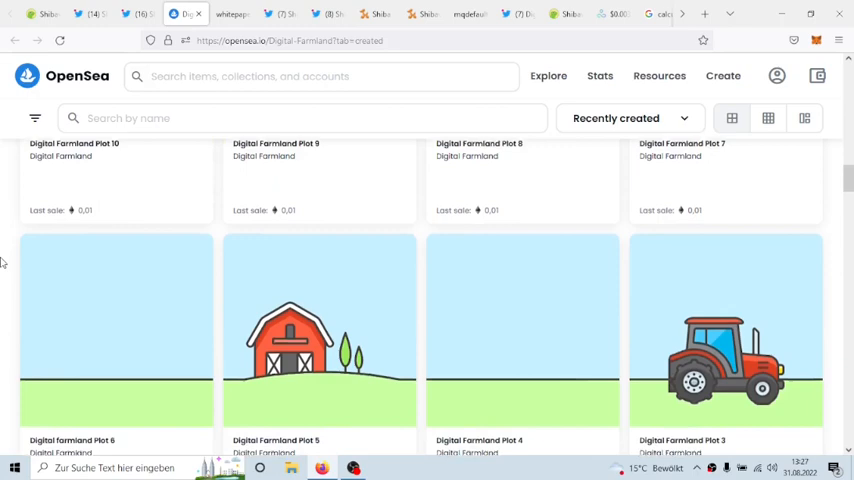
{"action": "scroll", "scroll_direction": "down", "scroll_amount": 3}
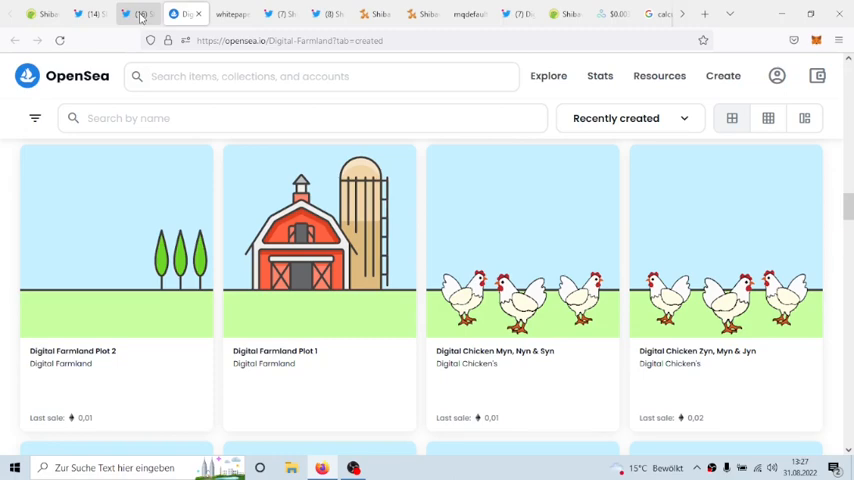
{"action": "left_click", "coordinate": [185, 14]}
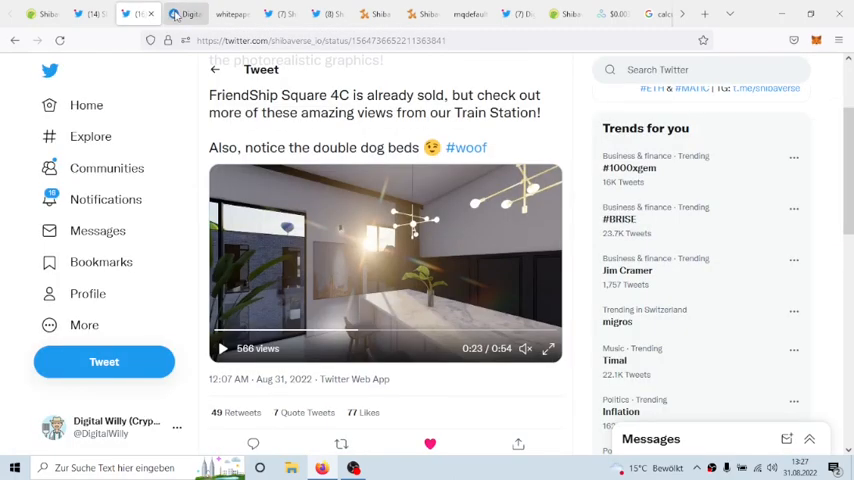
{"action": "left_click", "coordinate": [233, 14]}
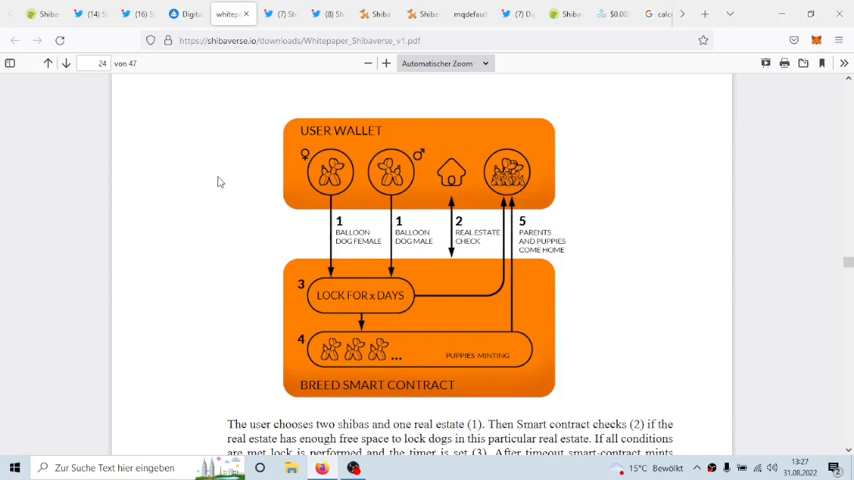
{"action": "mouse_move", "coordinate": [415, 192]}
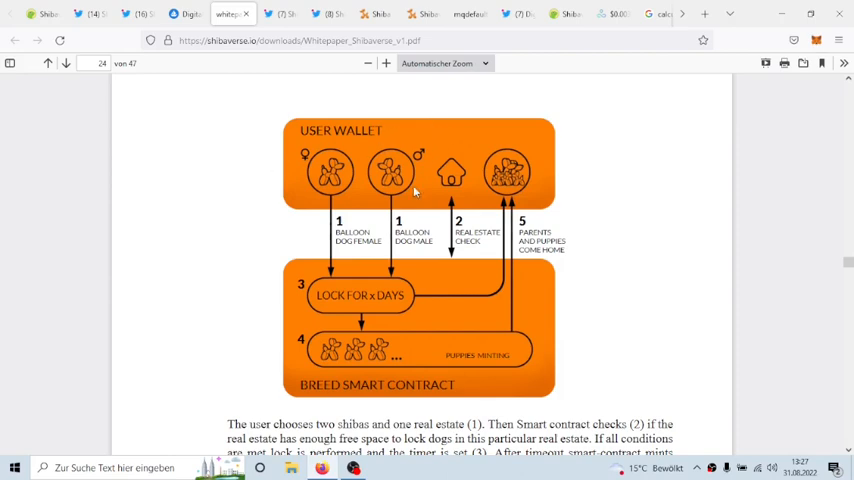
{"action": "mouse_move", "coordinate": [452, 200]}
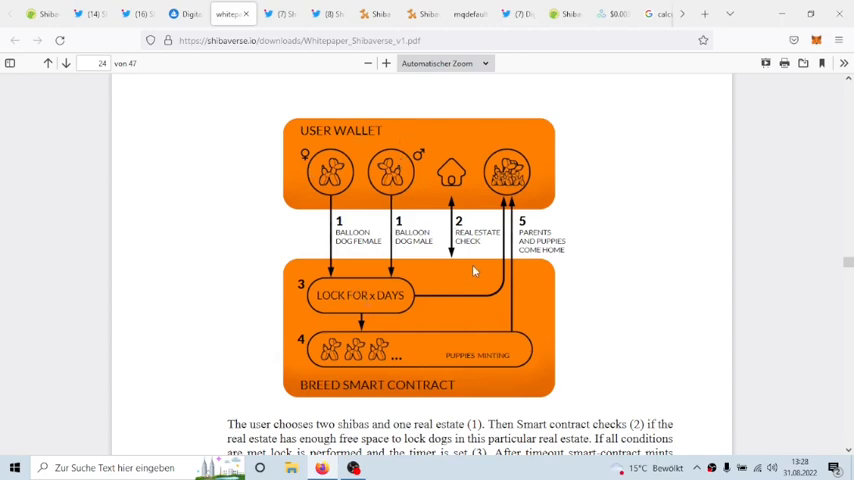
{"action": "mouse_move", "coordinate": [405, 365]}
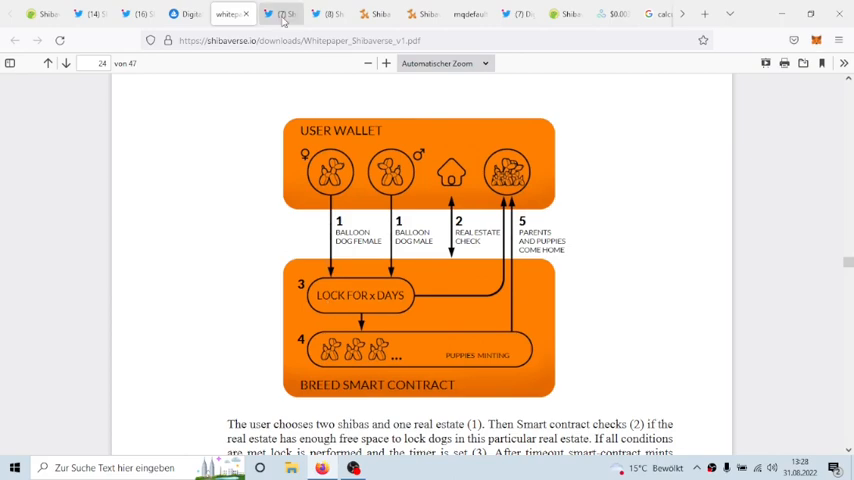
{"action": "mouse_move", "coordinate": [282, 14]}
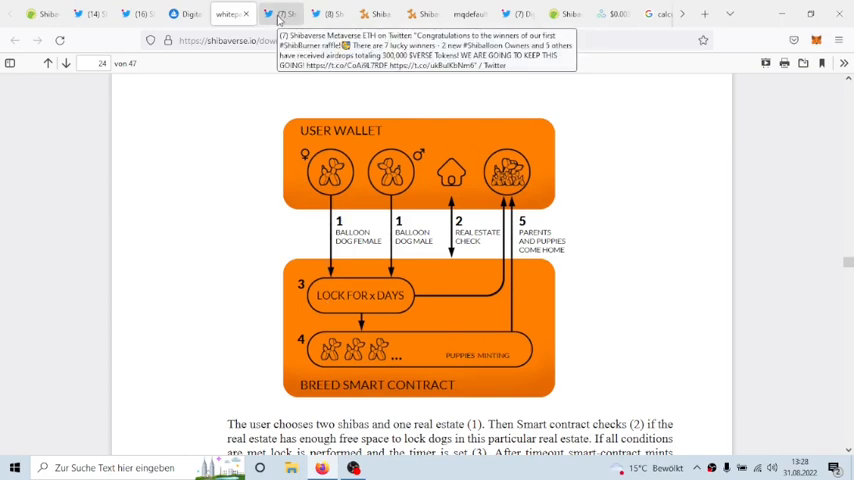
Step: Leave the page-24 Breed Smart Contract diagram for the open Shibaverse tweet
{"action": "left_click", "coordinate": [125, 14]}
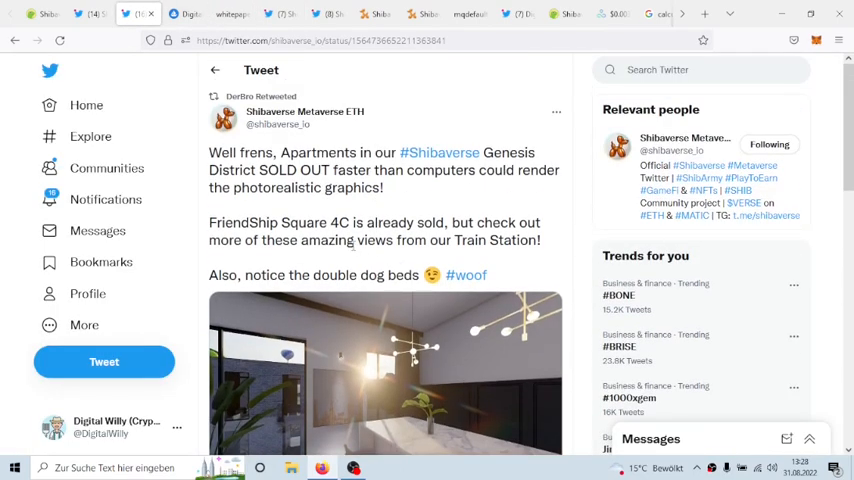
Step: Highlight SOLD OUT in the Genesis District apartments tweet
{"action": "double_click", "coordinate": [299, 170]}
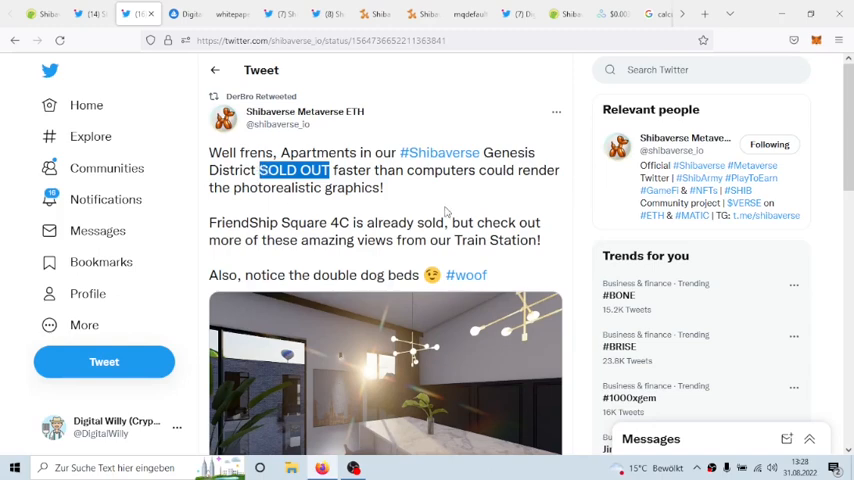
{"action": "mouse_move", "coordinate": [448, 210]}
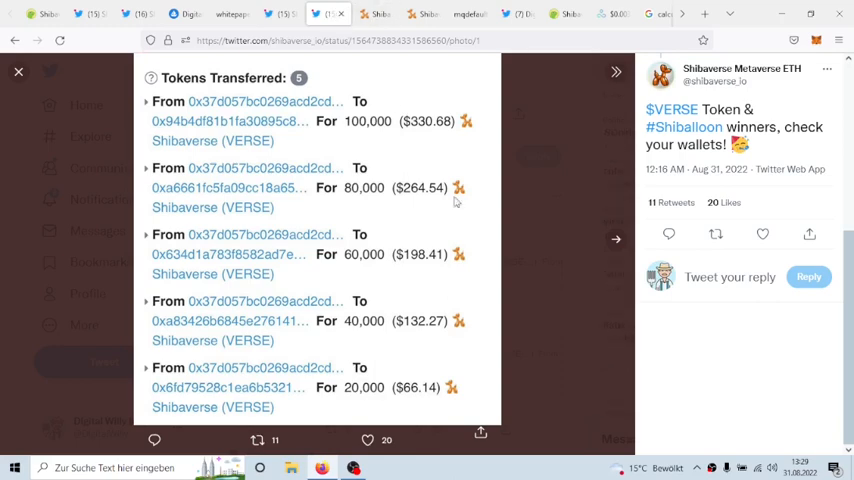
{"action": "mouse_move", "coordinate": [555, 359]}
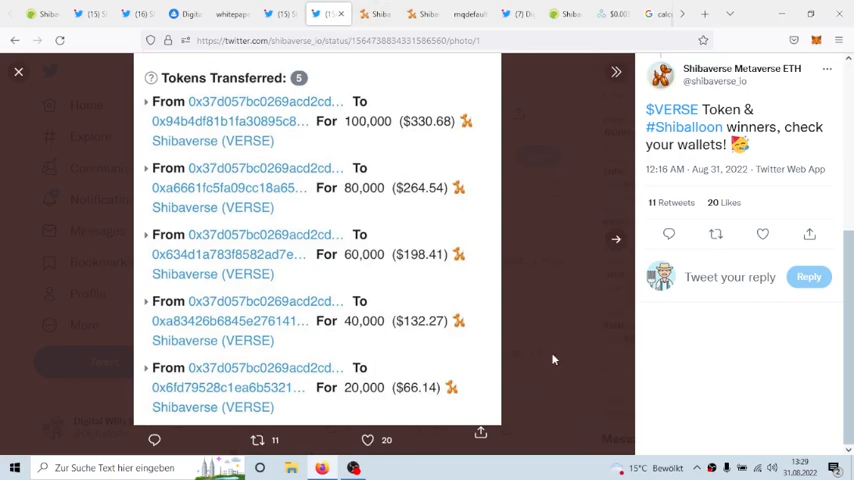
{"action": "mouse_move", "coordinate": [505, 232]}
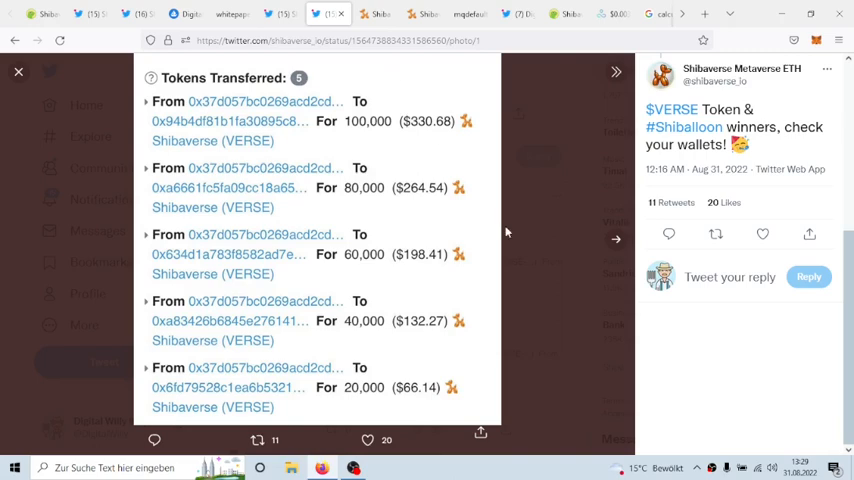
{"action": "mouse_move", "coordinate": [513, 231]}
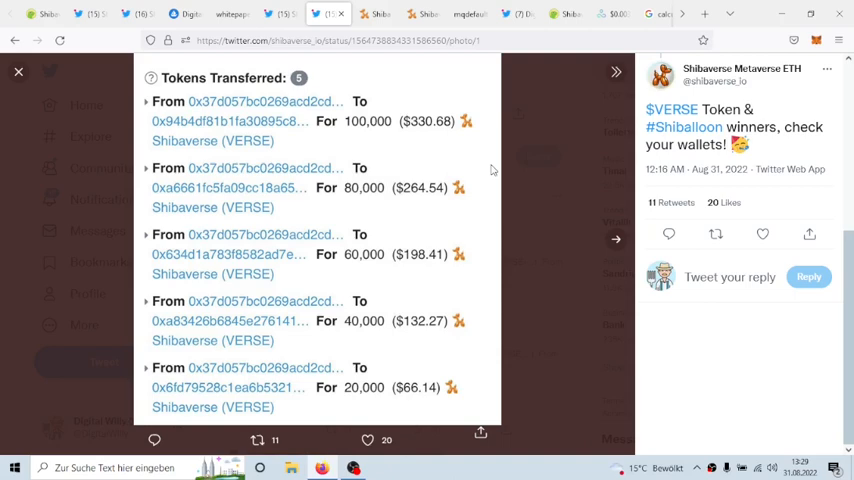
{"action": "mouse_move", "coordinate": [463, 138]}
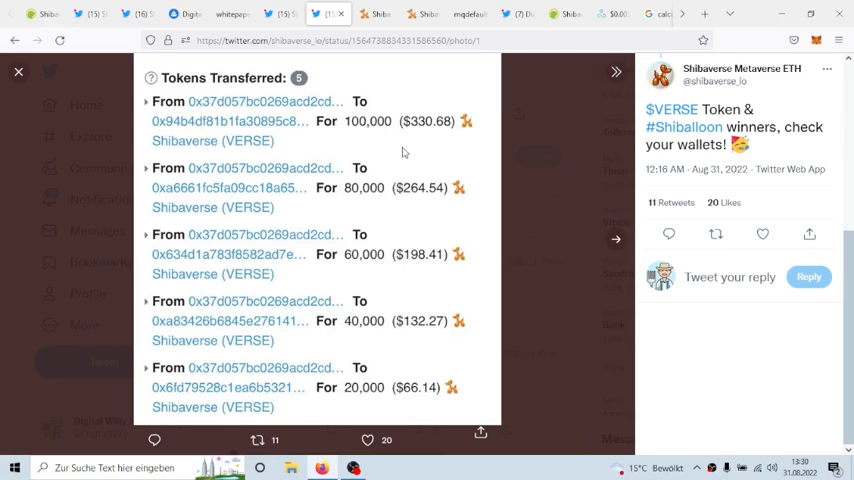
{"action": "mouse_move", "coordinate": [440, 120]}
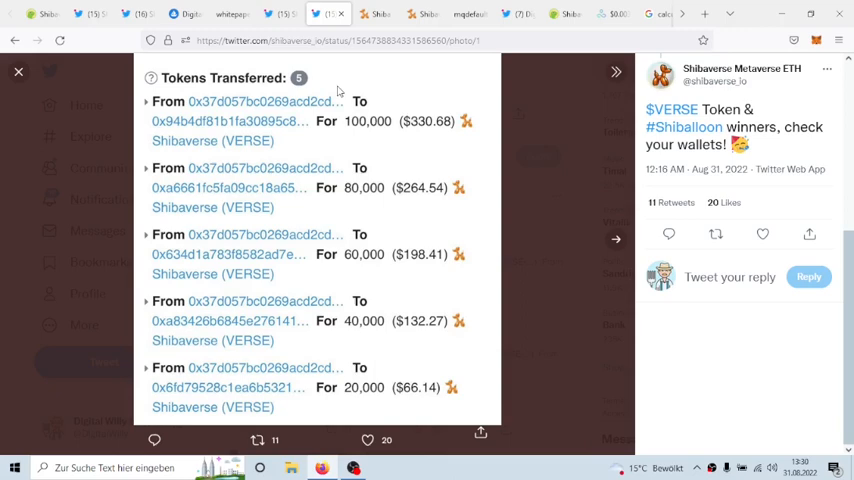
{"action": "mouse_move", "coordinate": [338, 128]}
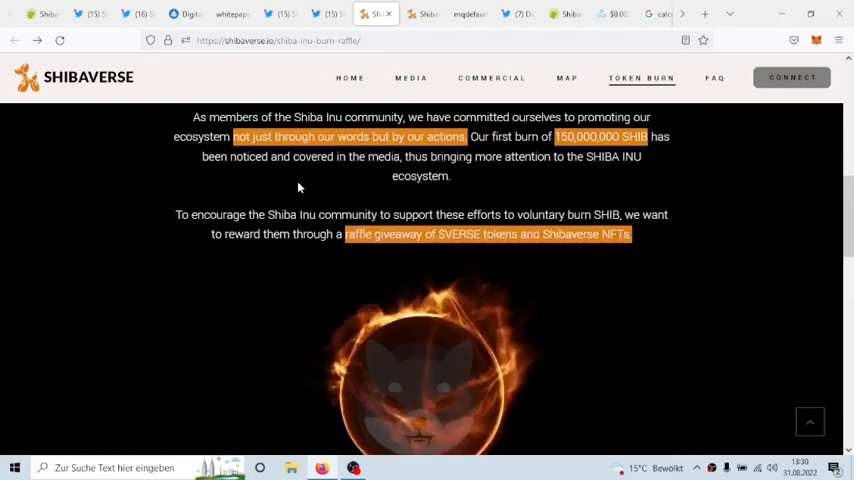
Step: Review the SHIB burn raffle stats and Participate panel, then switch to the mqdefault.png Shiballoons screenshot
{"action": "scroll", "scroll_direction": "down", "scroll_amount": 3}
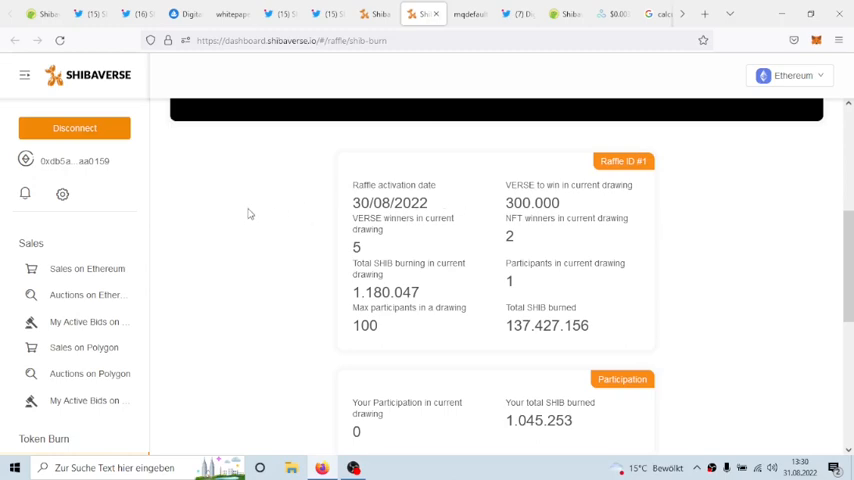
{"action": "scroll", "scroll_direction": "down", "scroll_amount": 3}
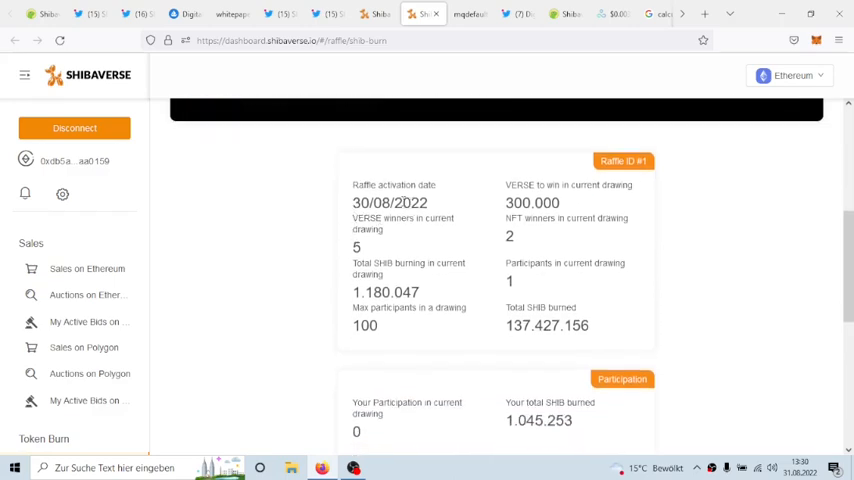
{"action": "scroll", "scroll_direction": "down", "scroll_amount": 3}
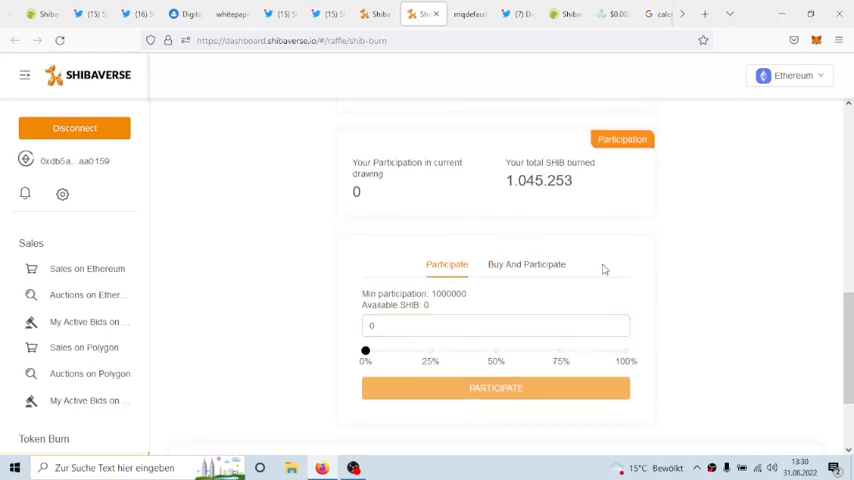
{"action": "left_click_drag", "start_coordinate": [366, 351], "coordinate": [626, 351]}
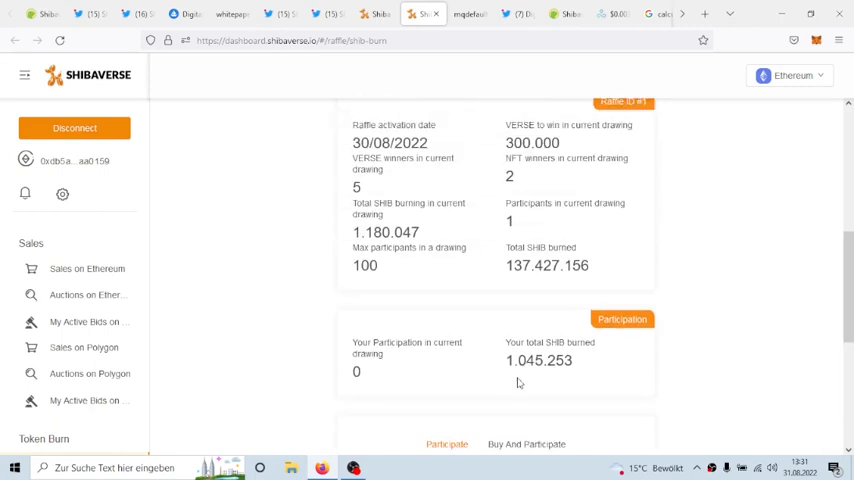
{"action": "scroll", "scroll_direction": "down", "scroll_amount": 3}
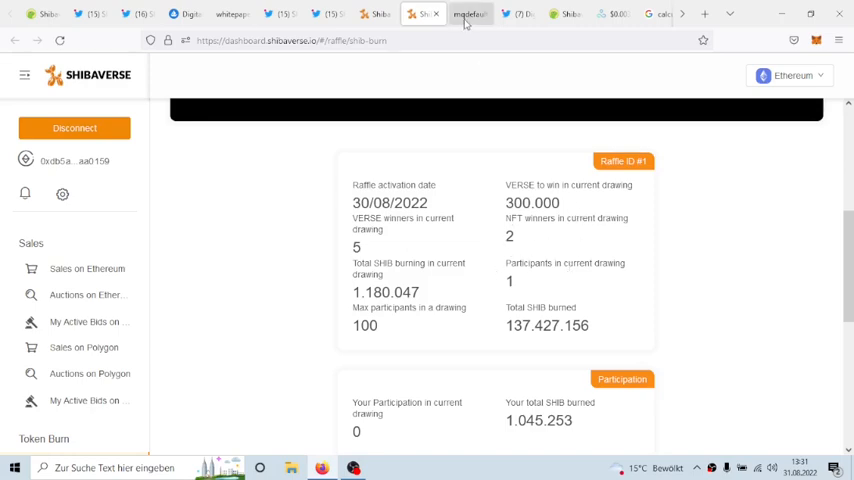
{"action": "scroll", "scroll_direction": "down", "scroll_amount": 3}
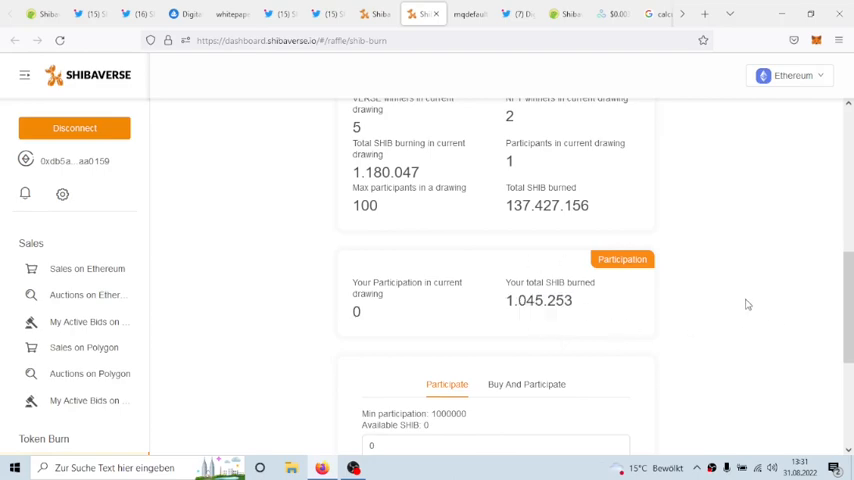
{"action": "left_click", "coordinate": [467, 14]}
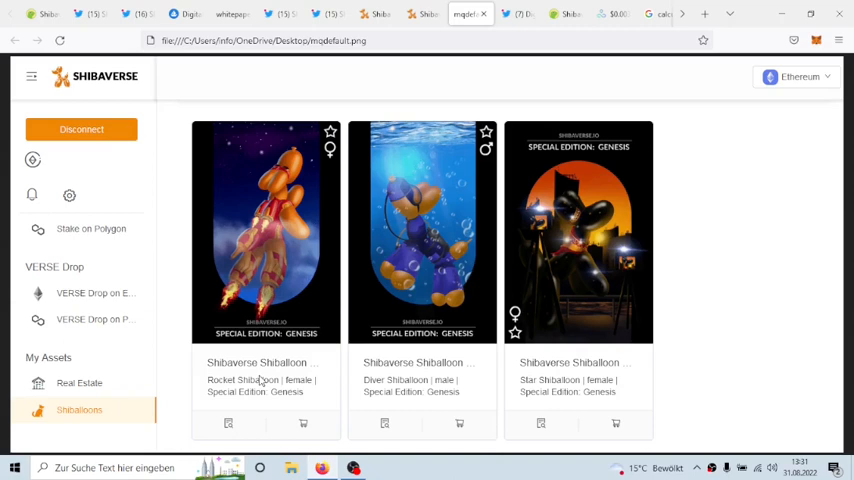
{"action": "mouse_move", "coordinate": [518, 14]}
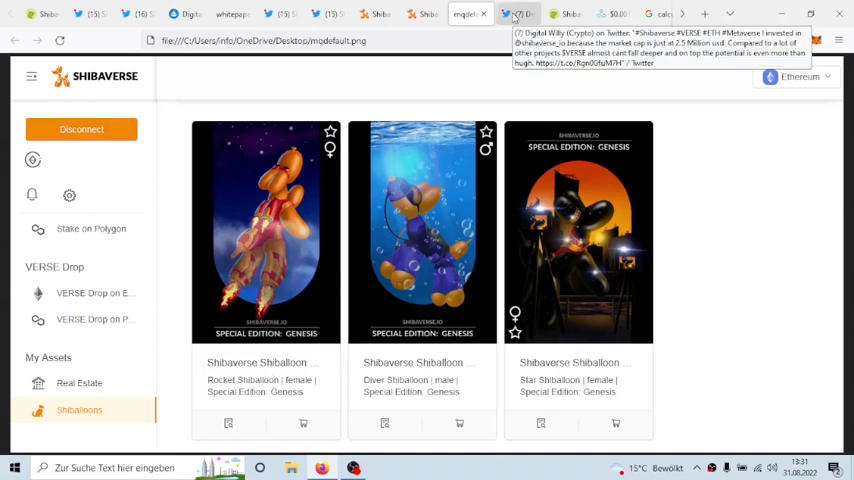
Step: Compare the Rocket, Diver and Star Shiballoons screenshot with the Digital Willy tweet, then go to the CoinGecko converter
{"action": "left_click", "coordinate": [517, 14]}
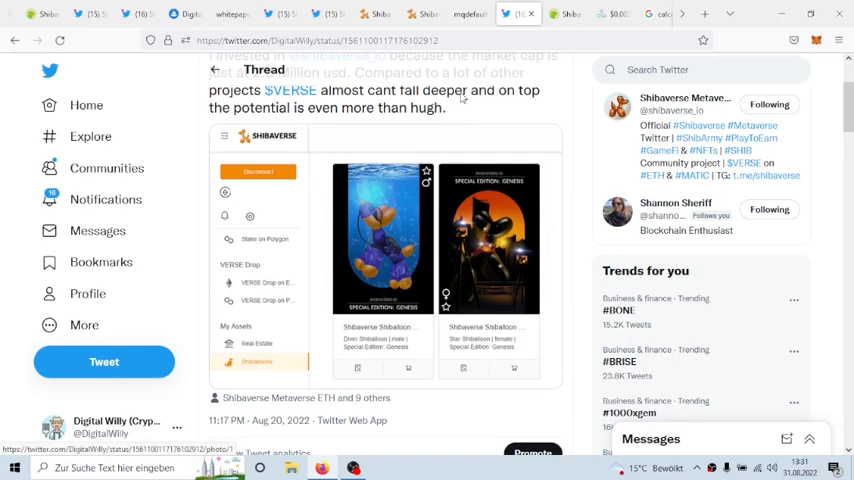
{"action": "left_click", "coordinate": [470, 14]}
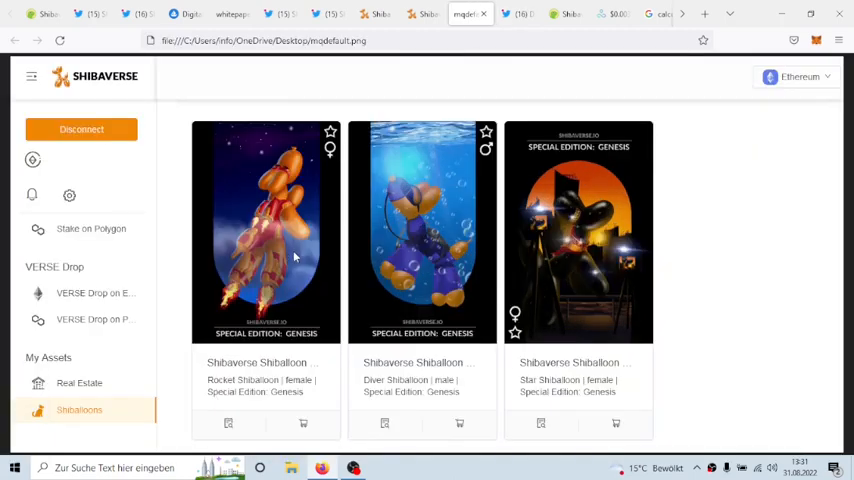
{"action": "left_click", "coordinate": [560, 14]}
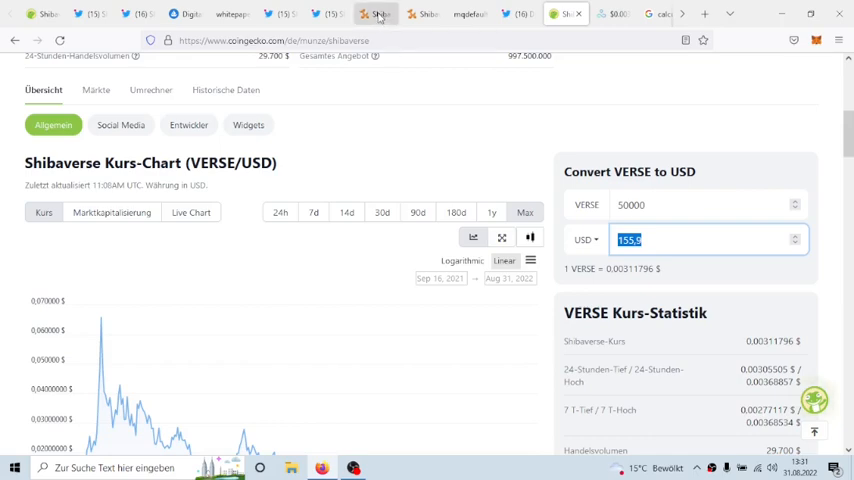
{"action": "mouse_move", "coordinate": [378, 15]}
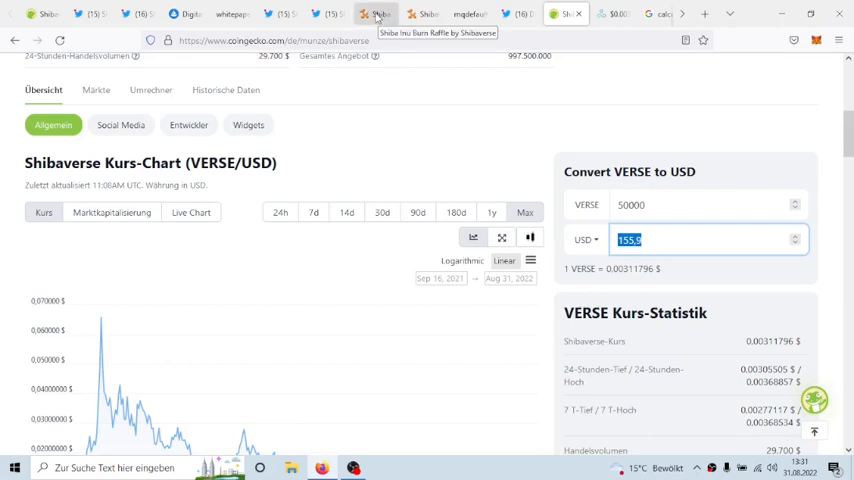
{"action": "mouse_move", "coordinate": [545, 90]}
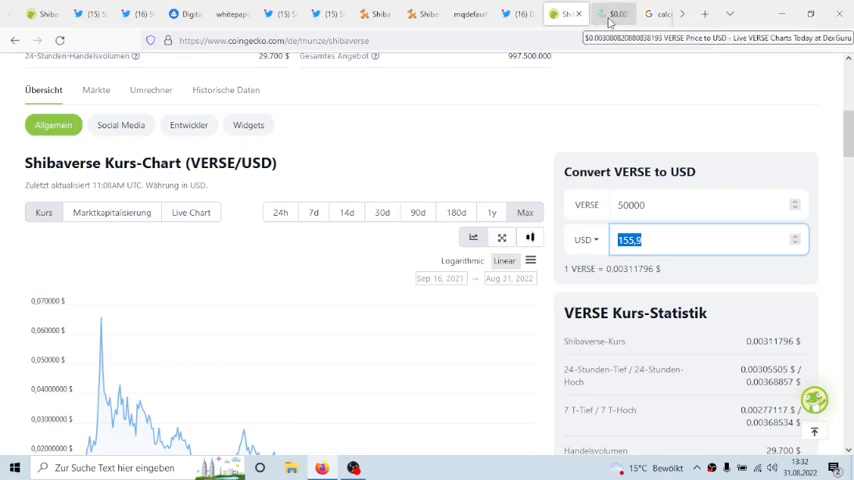
Step: After confirming 50000 VERSE ≈ 155,9 USD, switch to the DexGuru VERSE price page
{"action": "left_click", "coordinate": [613, 13]}
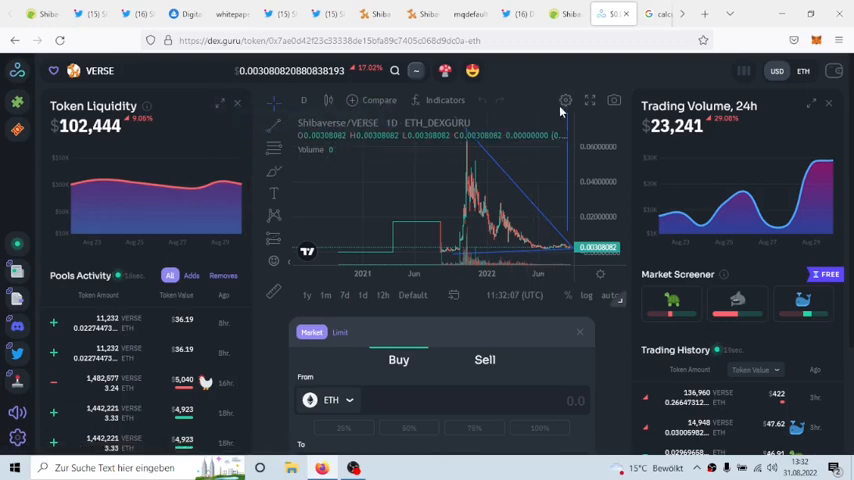
{"action": "mouse_move", "coordinate": [488, 166]}
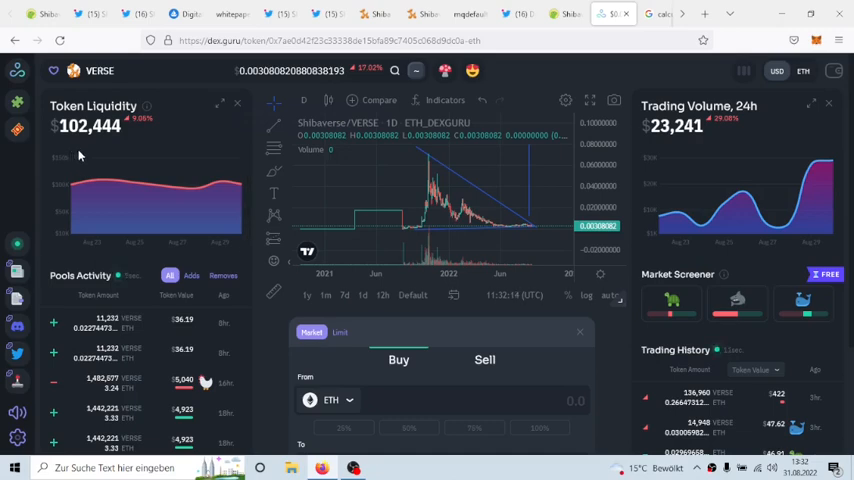
{"action": "mouse_move", "coordinate": [155, 153]}
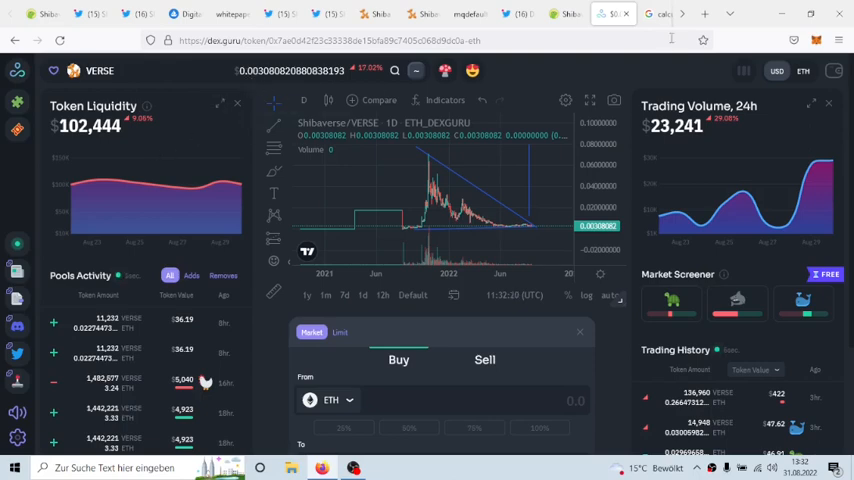
Step: After noting $102,444 liquidity and $23,241 24h volume, switch to the Google calculator showing 34,148,000
{"action": "left_click", "coordinate": [648, 14]}
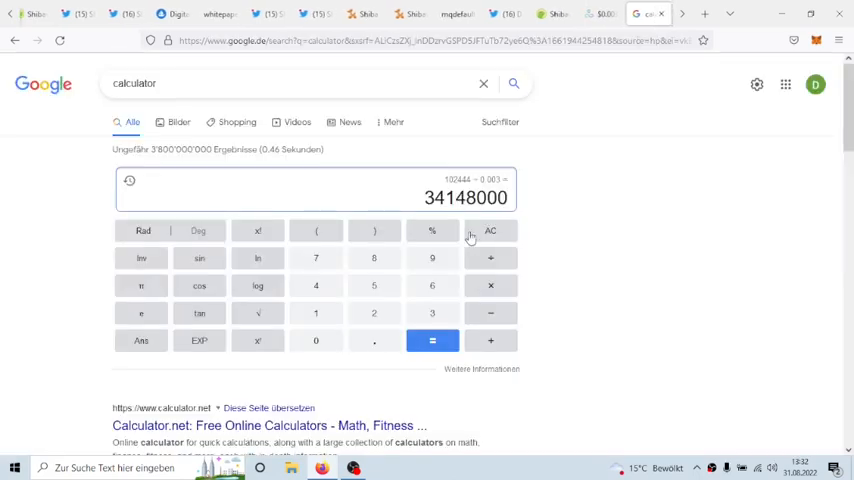
{"action": "mouse_move", "coordinate": [511, 219]}
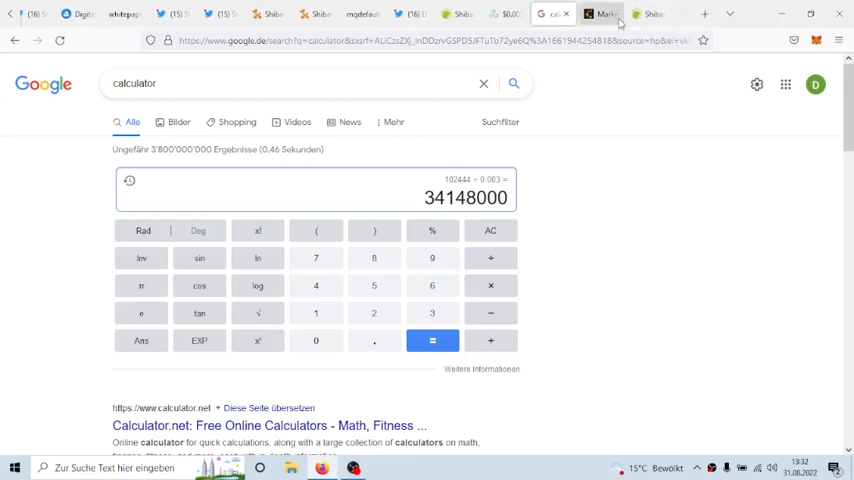
Step: View the market cap calculator result of 34,148,000, then return to the CoinGecko Shibaverse chart
{"action": "left_click", "coordinate": [600, 14]}
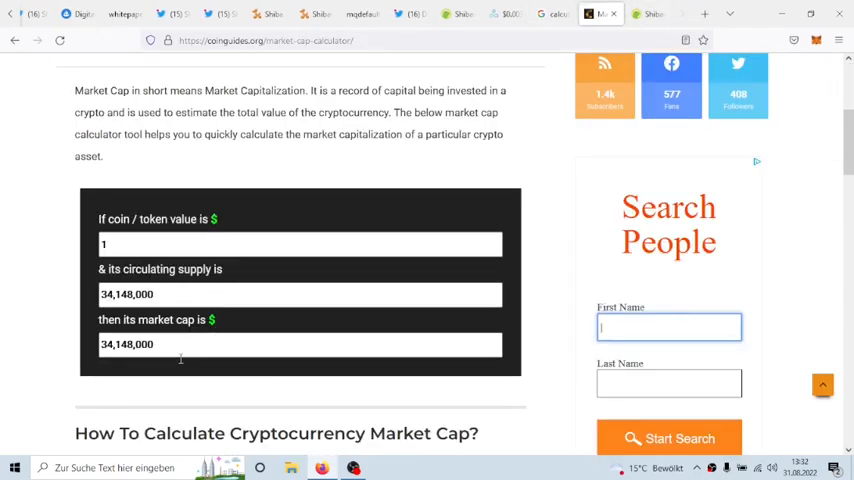
{"action": "mouse_move", "coordinate": [141, 371]}
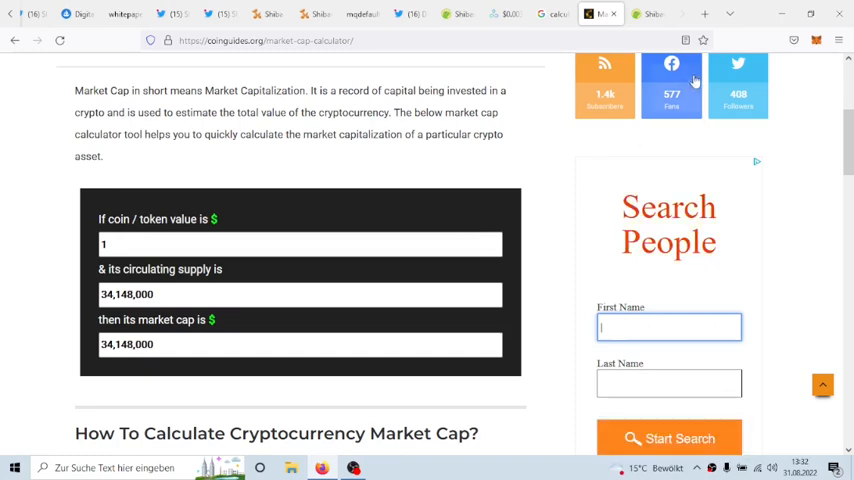
{"action": "left_click", "coordinate": [648, 13]}
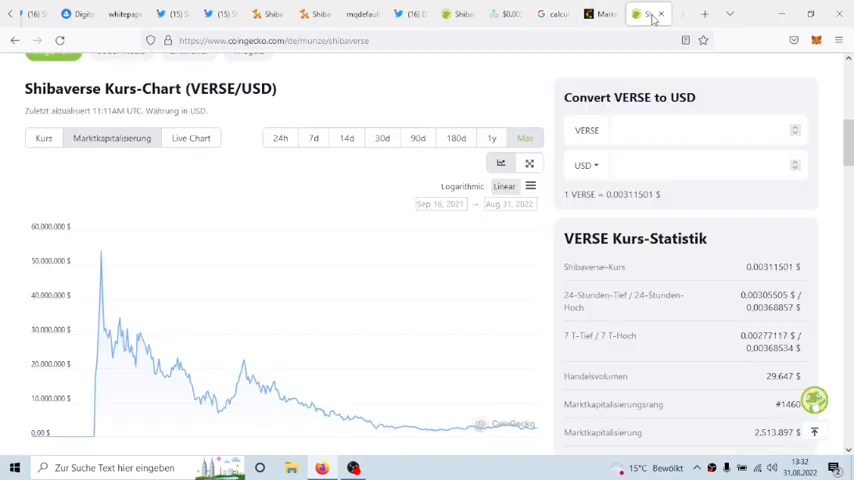
Step: Scroll through the market cap chart showing the November 2021 peak near $40,660,522, then back up to the 24h volume of $29,590
{"action": "scroll", "scroll_direction": "down", "scroll_amount": 3}
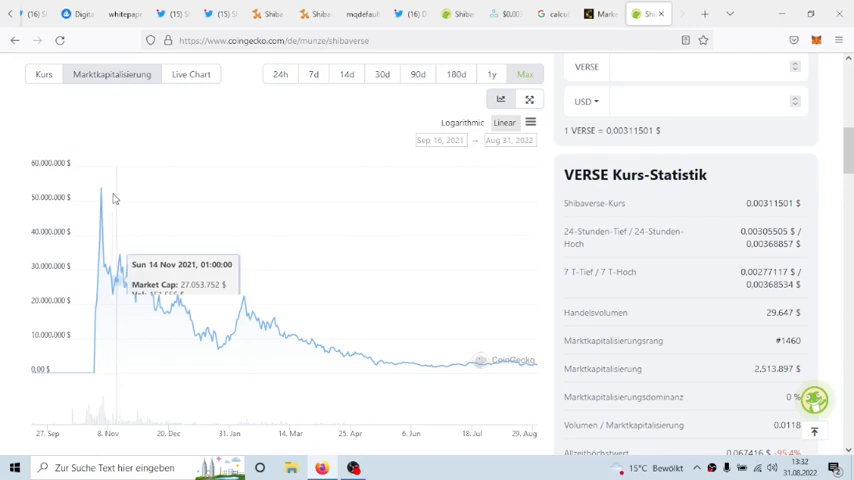
{"action": "mouse_move", "coordinate": [104, 192]}
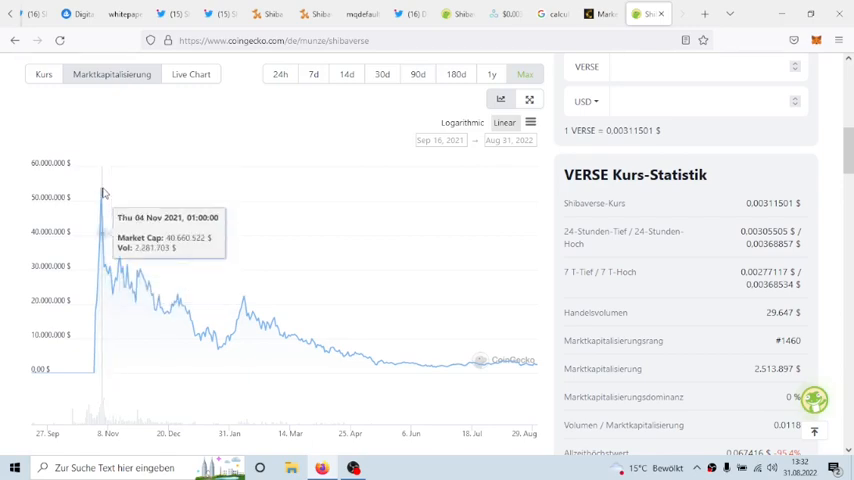
{"action": "mouse_move", "coordinate": [101, 190]}
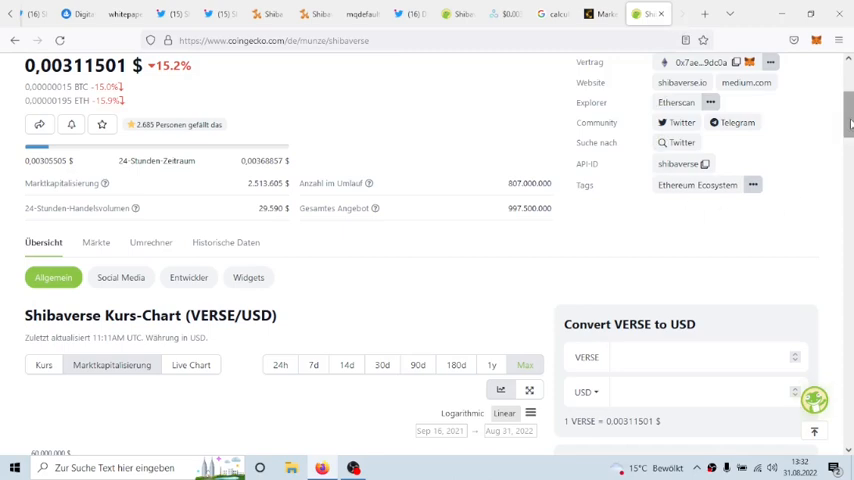
{"action": "scroll", "scroll_direction": "down", "scroll_amount": 3}
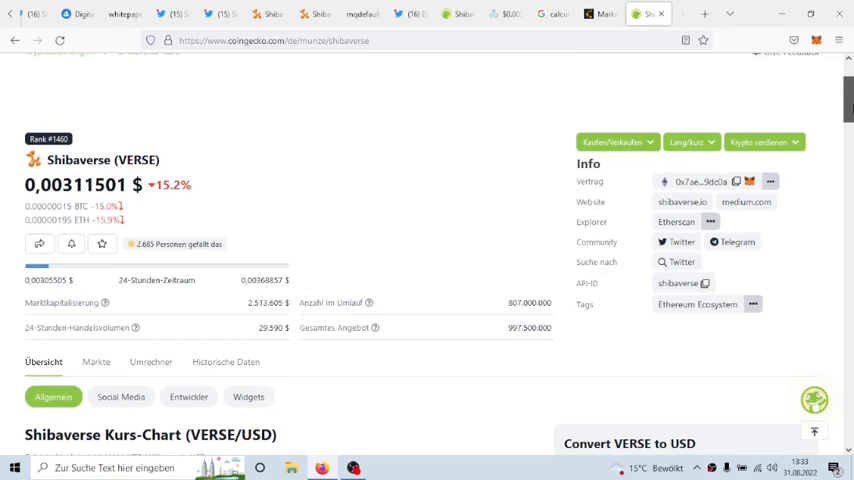
{"action": "scroll", "scroll_direction": "down", "scroll_amount": 3}
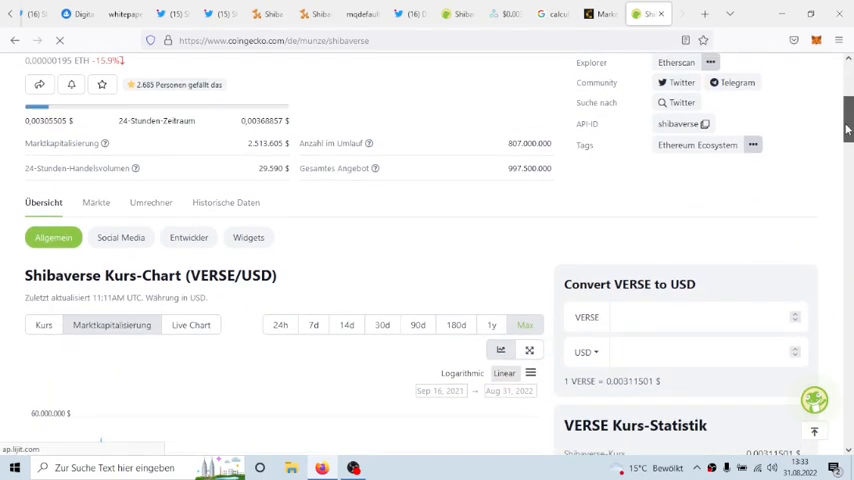
{"action": "scroll", "scroll_direction": "up", "scroll_amount": 3}
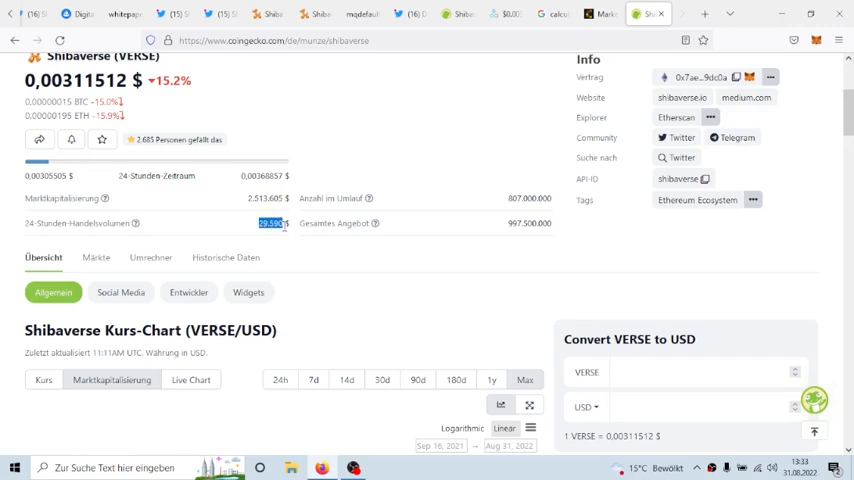
{"action": "mouse_move", "coordinate": [331, 262]}
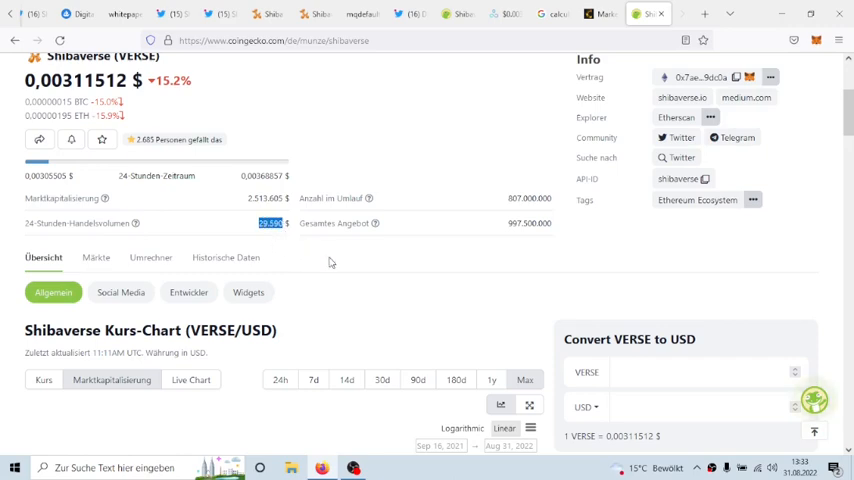
{"action": "mouse_move", "coordinate": [364, 271]}
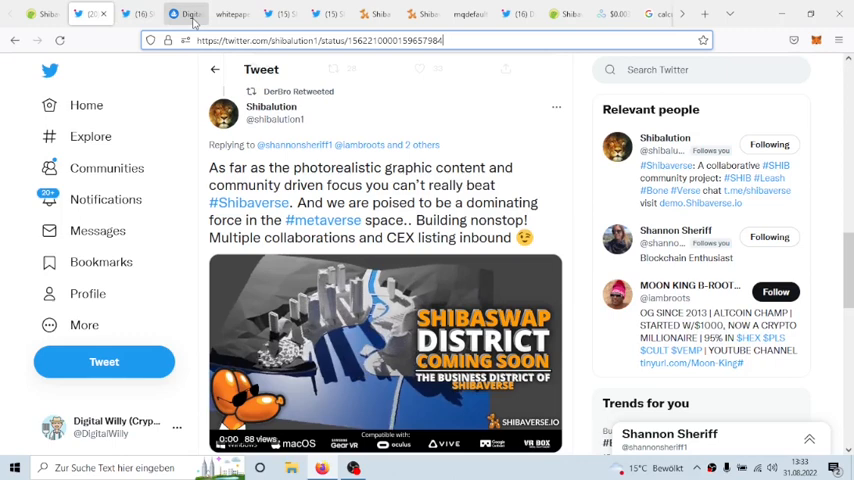
Step: Move via the Digital Farmland NFT collection back to the dashboard's SHIB burn raffle showing 1,180,047 SHIB
{"action": "left_click", "coordinate": [185, 14]}
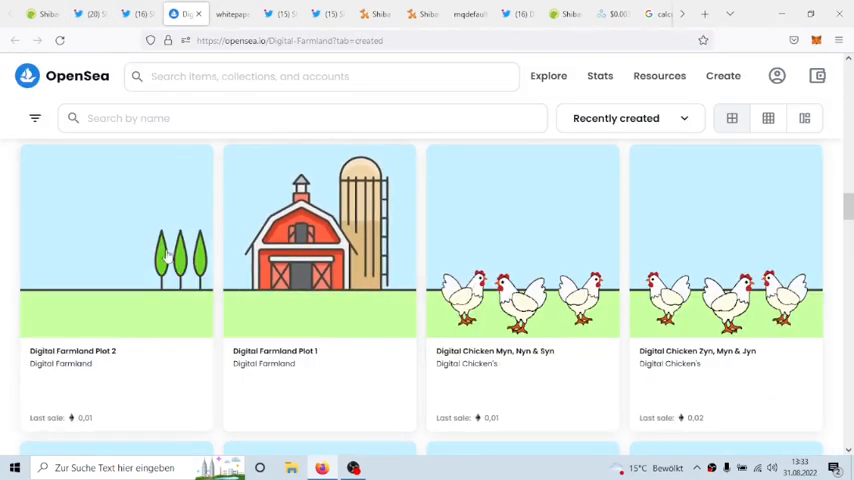
{"action": "mouse_move", "coordinate": [3, 170]}
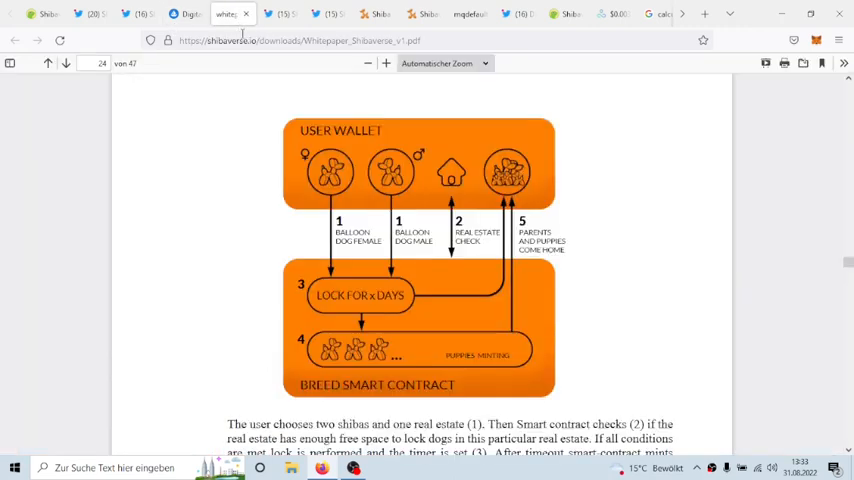
{"action": "mouse_move", "coordinate": [700, 317]}
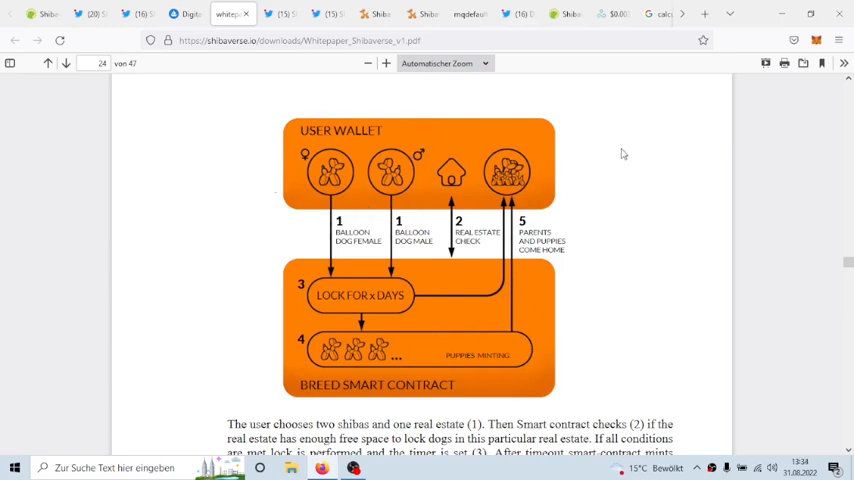
{"action": "mouse_move", "coordinate": [658, 125]}
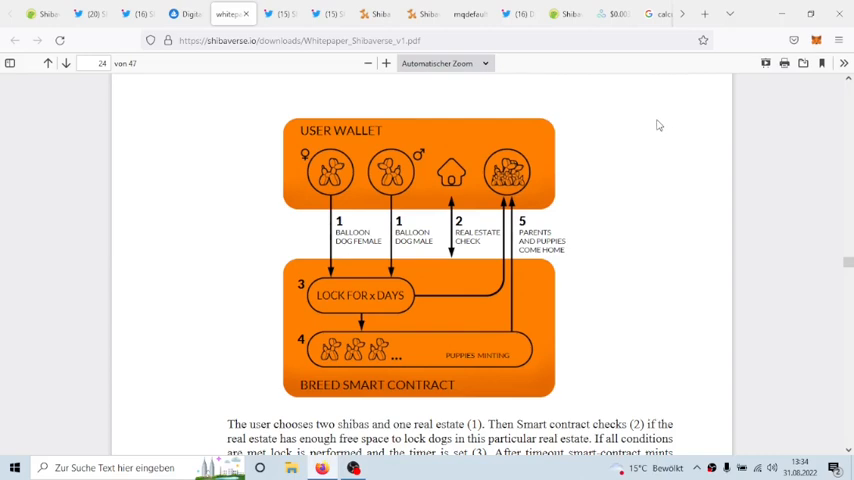
{"action": "mouse_move", "coordinate": [622, 221]}
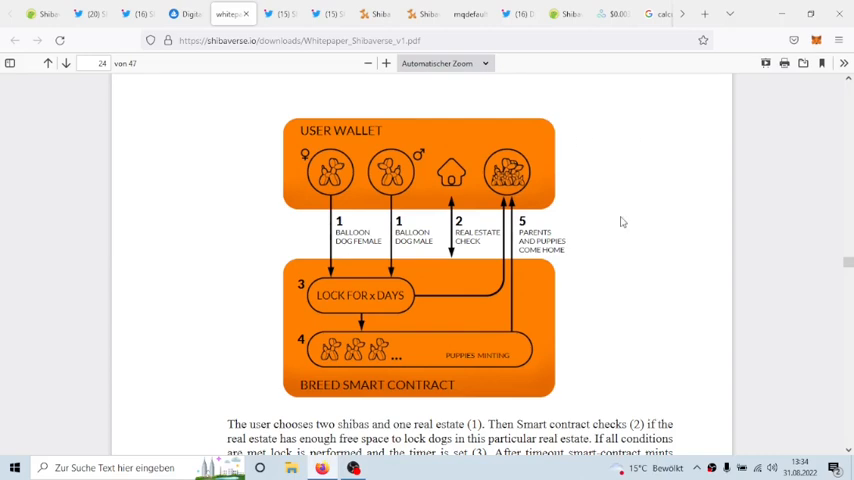
{"action": "mouse_move", "coordinate": [630, 222]}
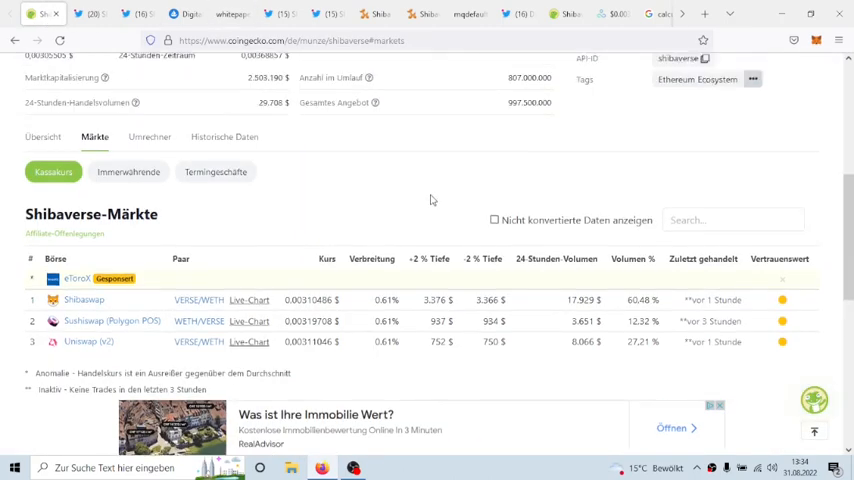
{"action": "scroll", "scroll_direction": "up", "scroll_amount": 3}
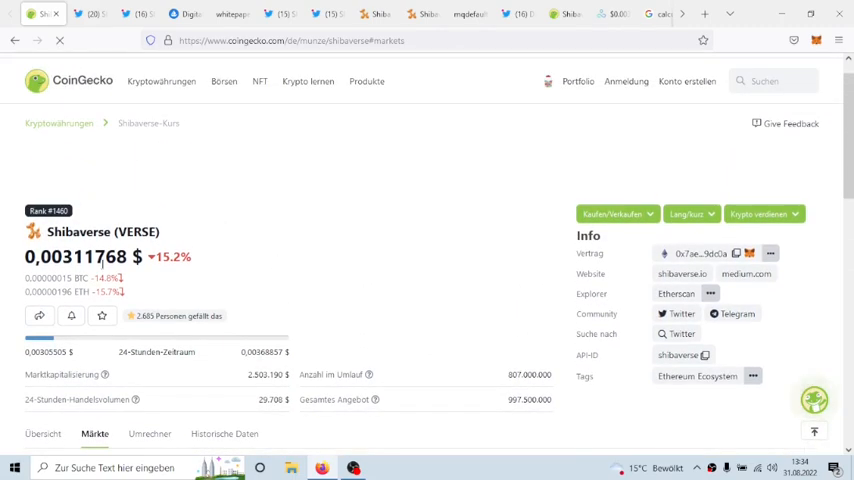
{"action": "left_click", "coordinate": [422, 13]}
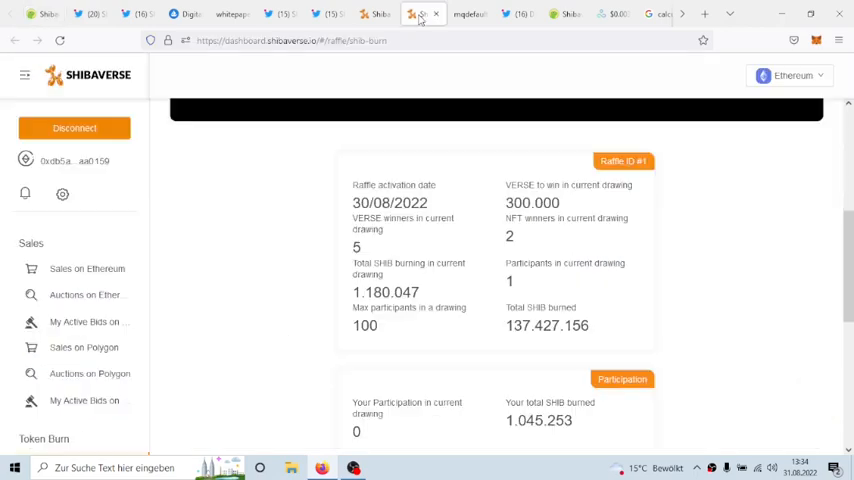
Step: Review the Ethereum VERSE staking pools: 90, 180 and 360 days at 21.5%, 20.68% and 27.68% APR
{"action": "left_click", "coordinate": [87, 345]}
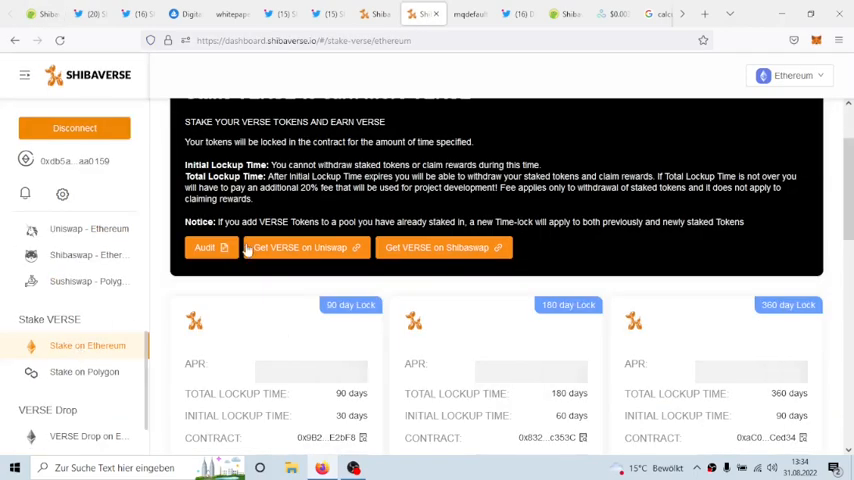
{"action": "scroll", "scroll_direction": "down", "scroll_amount": 3}
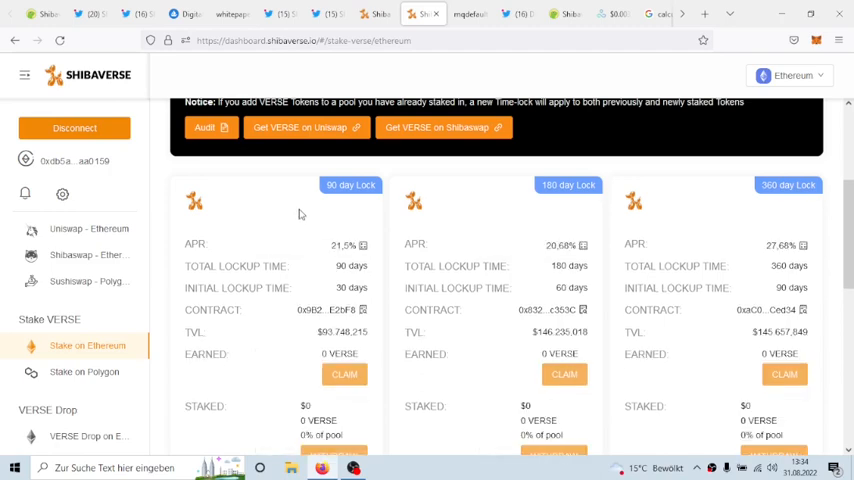
{"action": "mouse_move", "coordinate": [380, 260]}
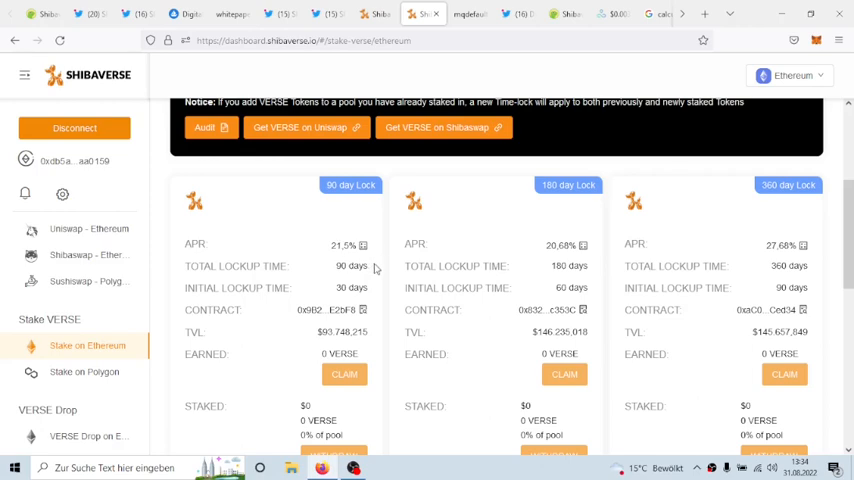
{"action": "mouse_move", "coordinate": [377, 268]}
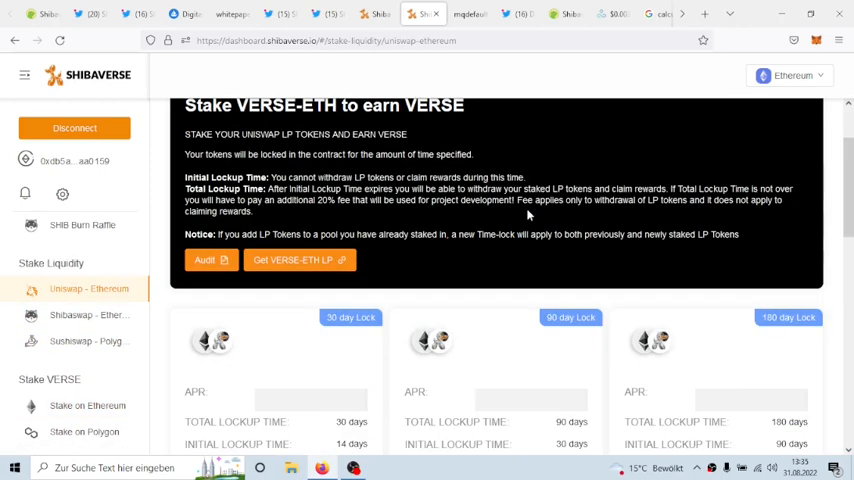
{"action": "scroll", "scroll_direction": "down", "scroll_amount": 3}
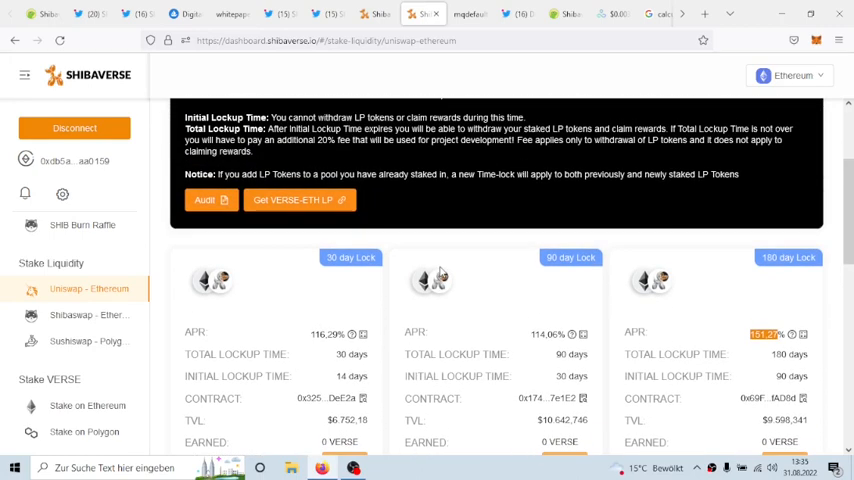
{"action": "scroll", "scroll_direction": "down", "scroll_amount": 3}
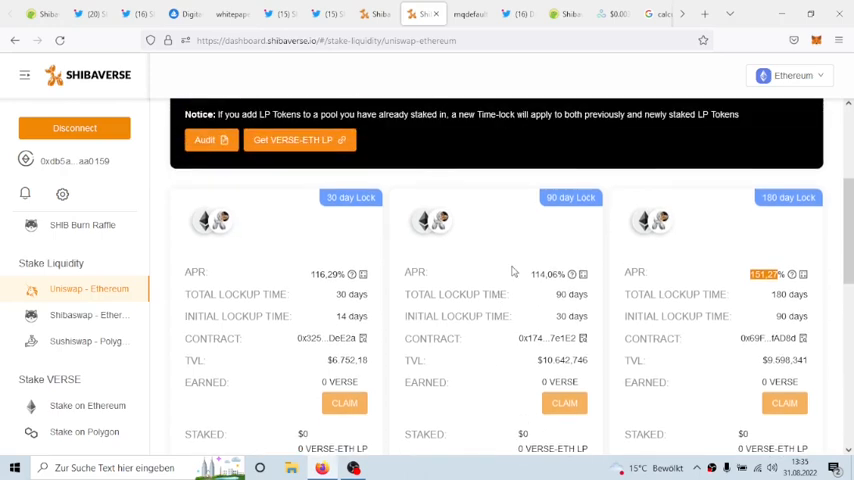
{"action": "scroll", "scroll_direction": "down", "scroll_amount": 3}
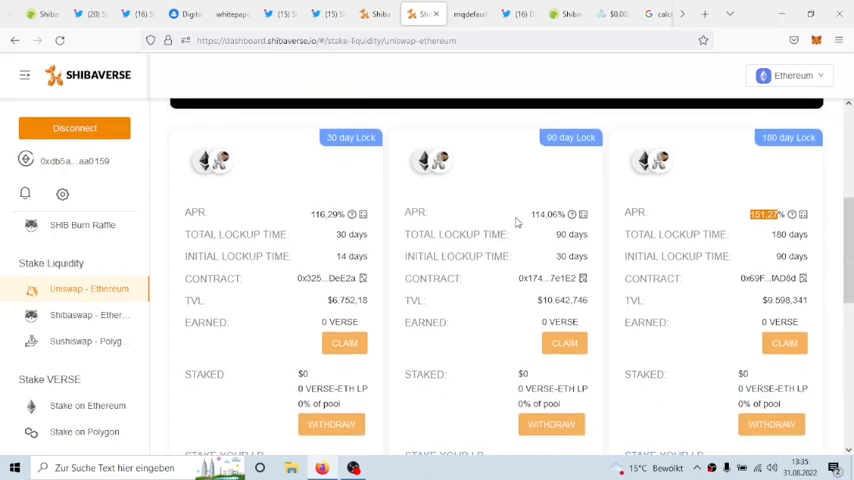
{"action": "mouse_move", "coordinate": [249, 335]}
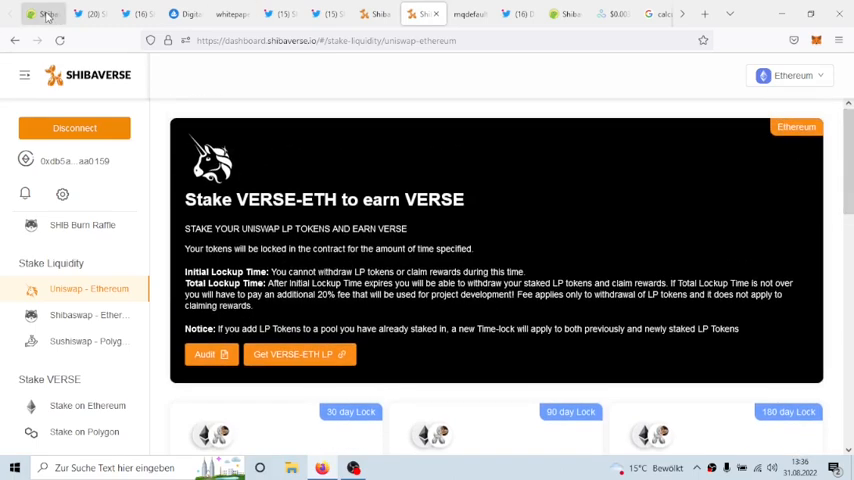
Step: Return to the CoinGecko Shibaverse page showing a price of $0.00311674, down 15.2%
{"action": "left_click", "coordinate": [93, 14]}
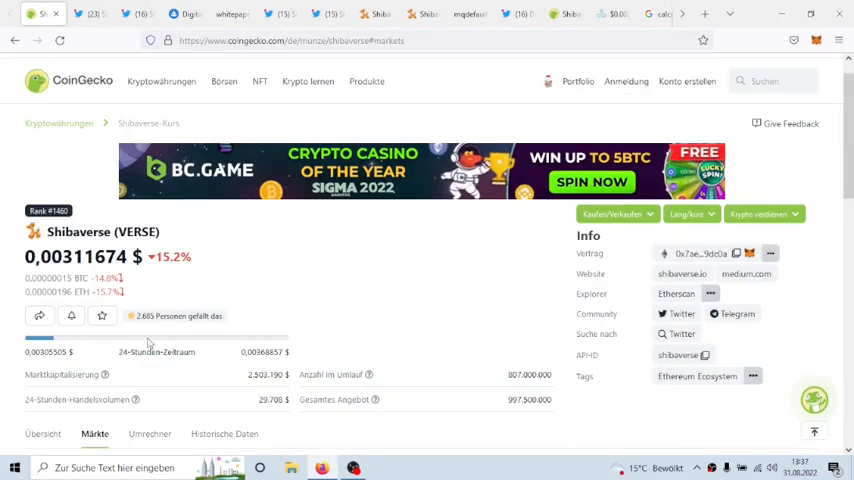
{"action": "mouse_move", "coordinate": [391, 329]}
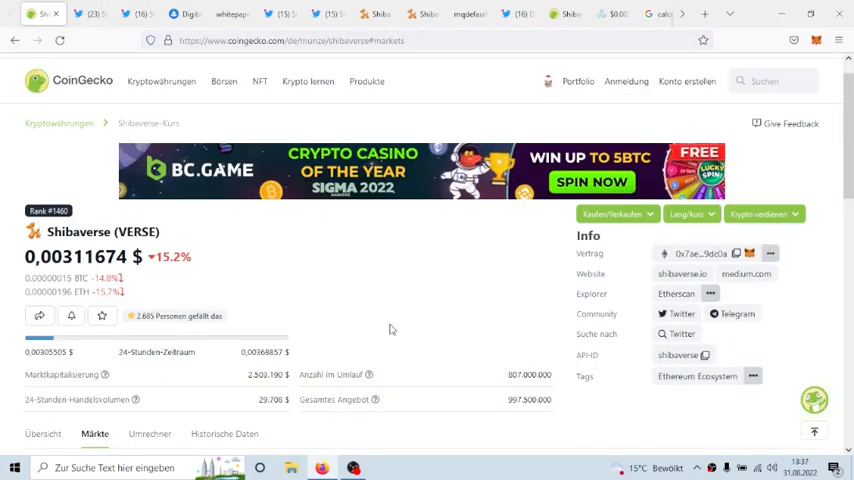